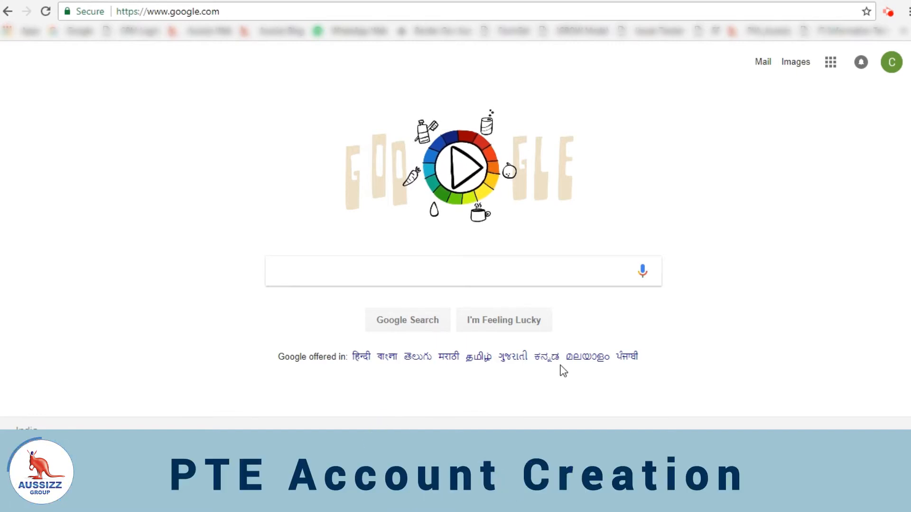
- Navigate from the Google home page to pearsonpte.com via the address bar
{"action": "left_click", "coordinate": [167, 11]}
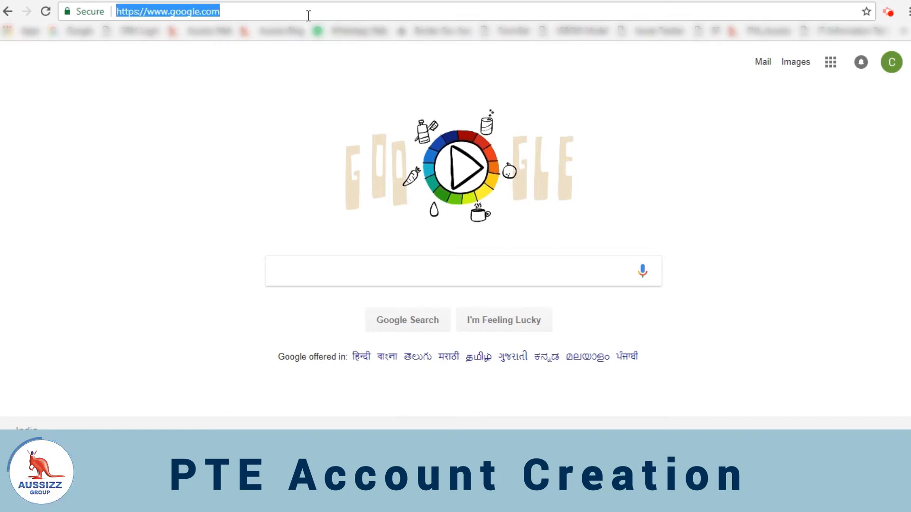
{"action": "type", "text": "pe"}
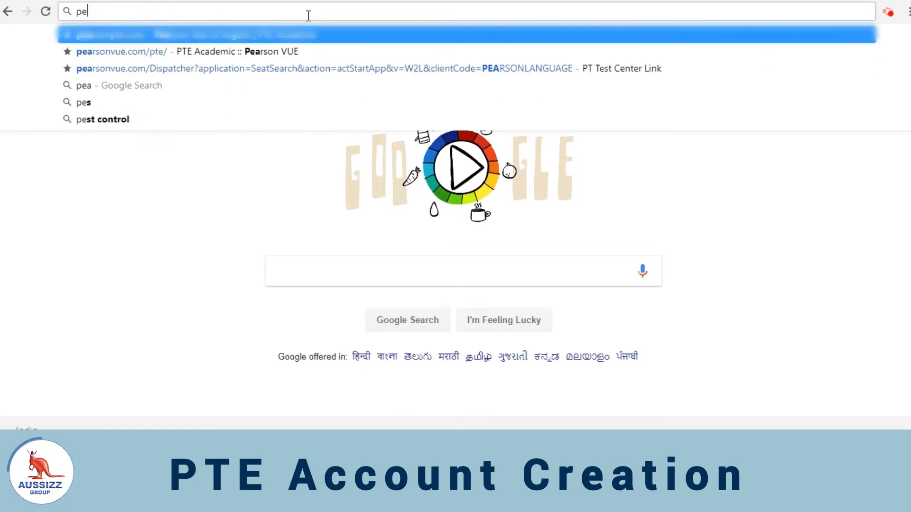
{"action": "key", "text": "Return"}
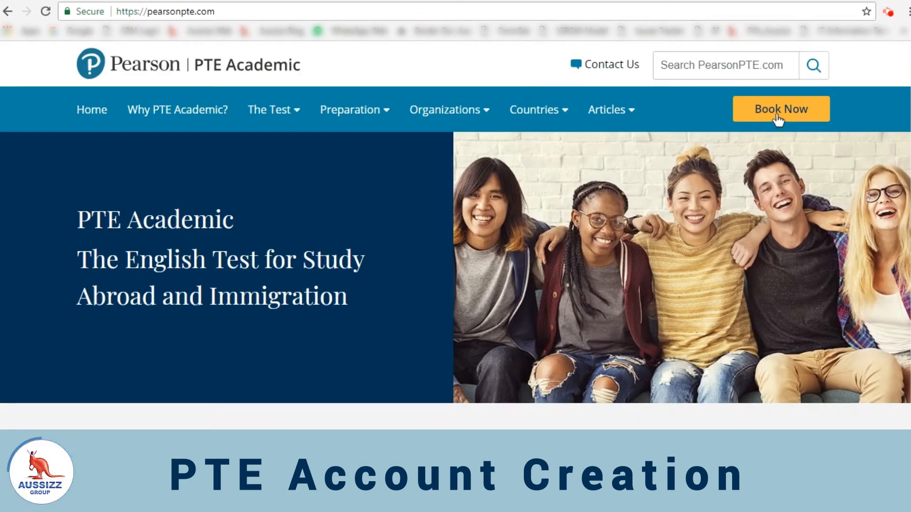
- From the Book Now page, start creating a Pearson account for PTE Academic
{"action": "left_click", "coordinate": [781, 109]}
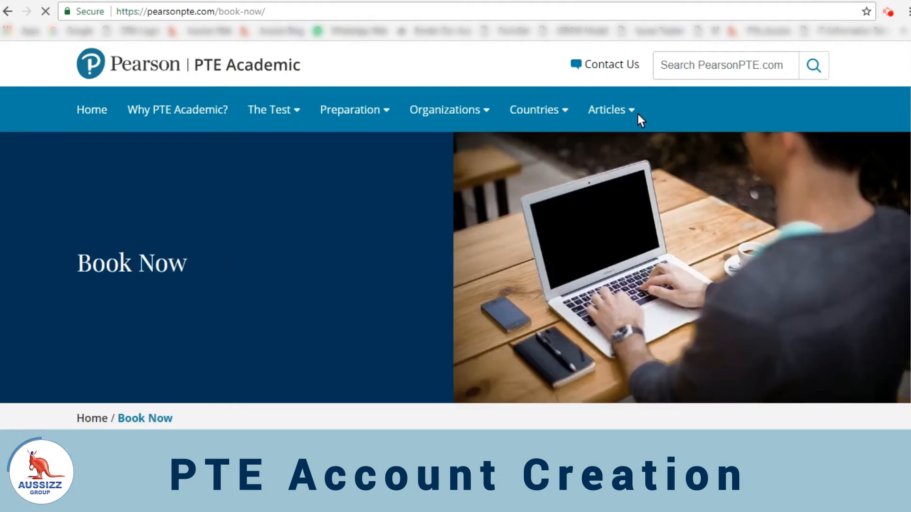
{"action": "scroll", "scroll_direction": "down", "scroll_amount": 3}
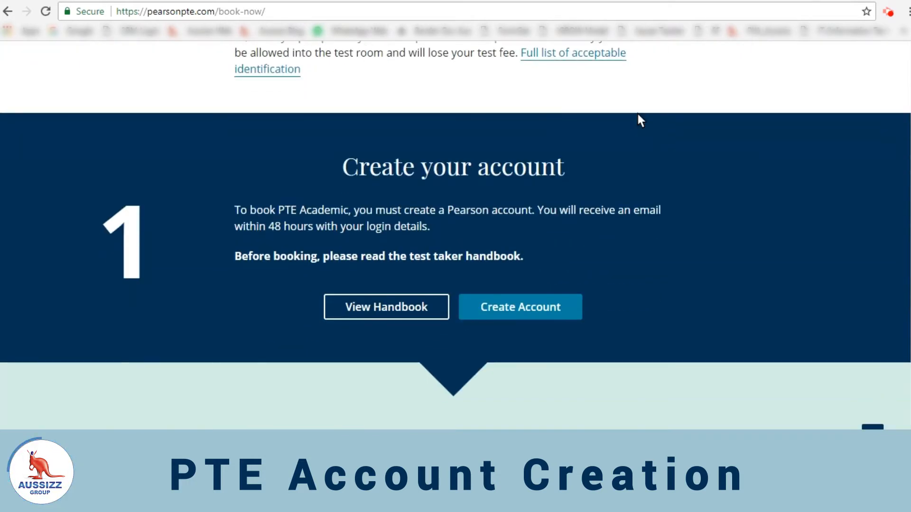
{"action": "scroll", "scroll_direction": "down", "scroll_amount": 3}
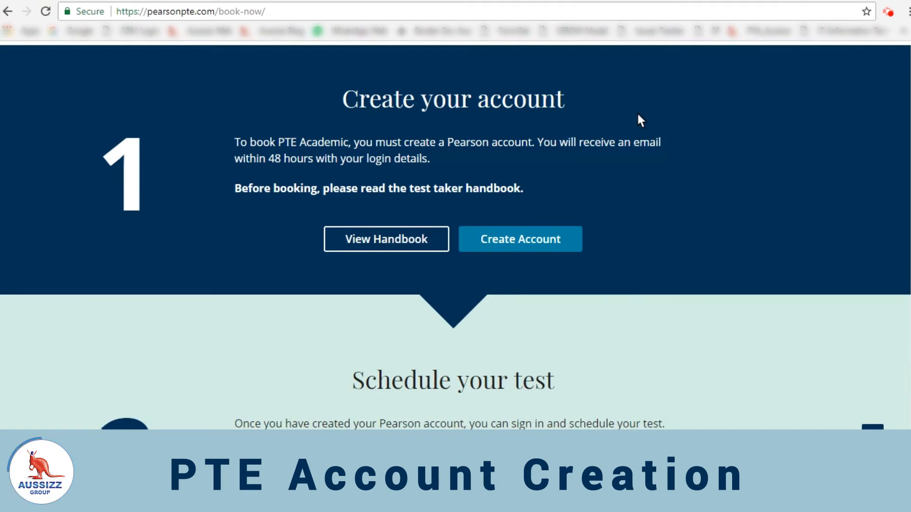
{"action": "scroll", "scroll_direction": "down", "scroll_amount": 3}
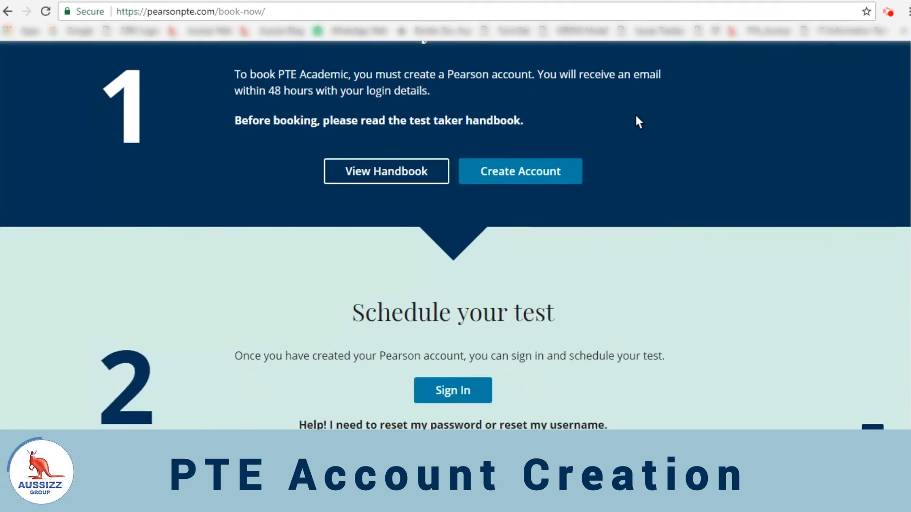
{"action": "scroll", "scroll_direction": "up", "scroll_amount": 3}
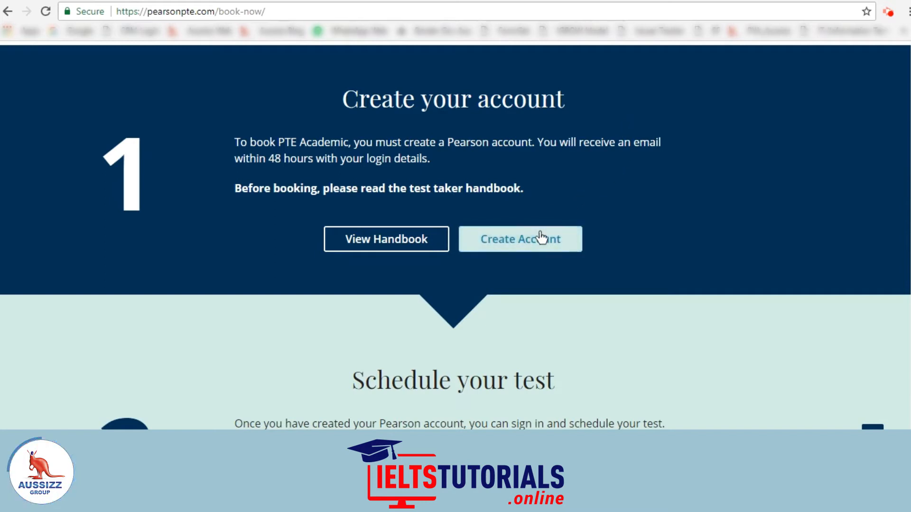
{"action": "left_click", "coordinate": [519, 239]}
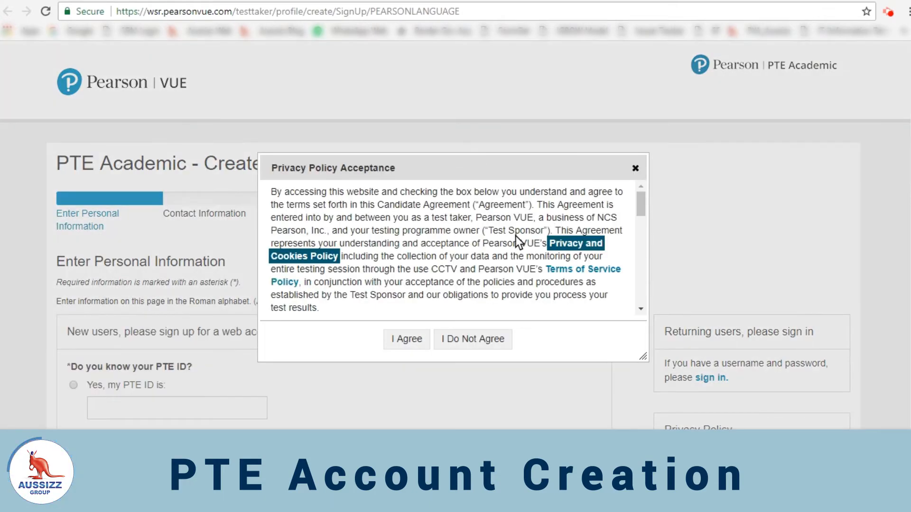
{"action": "mouse_move", "coordinate": [461, 244]}
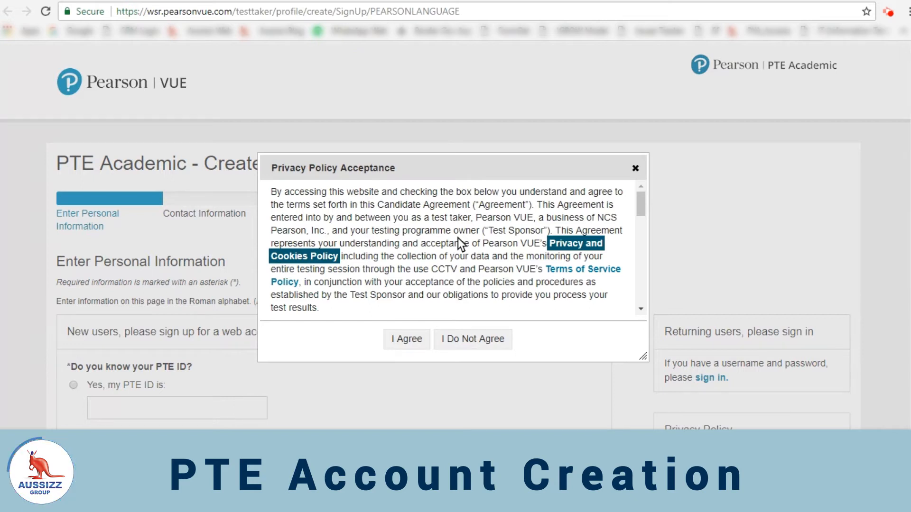
- Accept the privacy policy terms to reach the Step 1 web account form
{"action": "scroll", "scroll_direction": "down", "scroll_amount": 3}
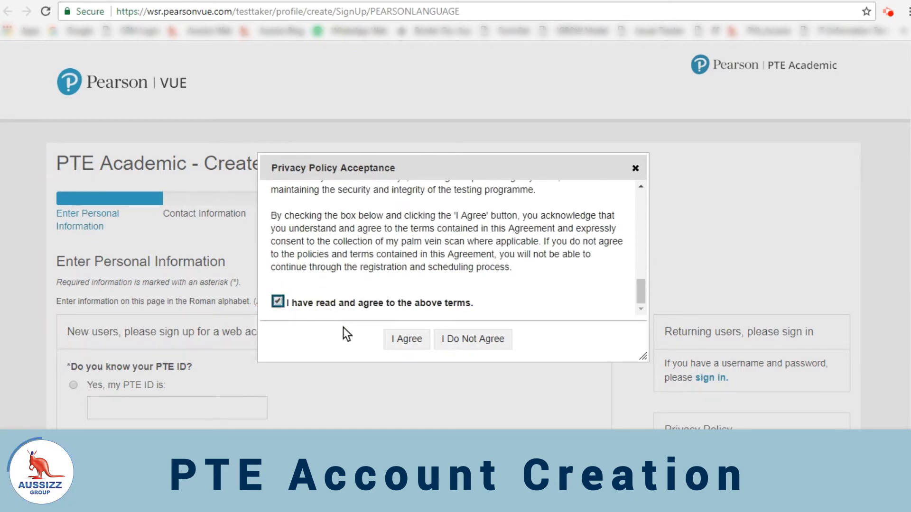
{"action": "left_click", "coordinate": [406, 339]}
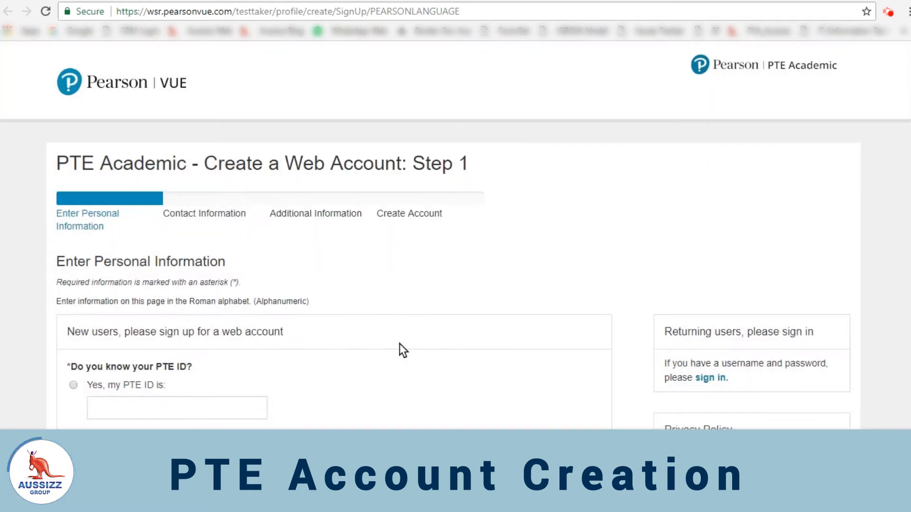
- Answer the PTE ID question as 'No, I do not know my PTE ID'
{"action": "scroll", "scroll_direction": "down", "scroll_amount": 3}
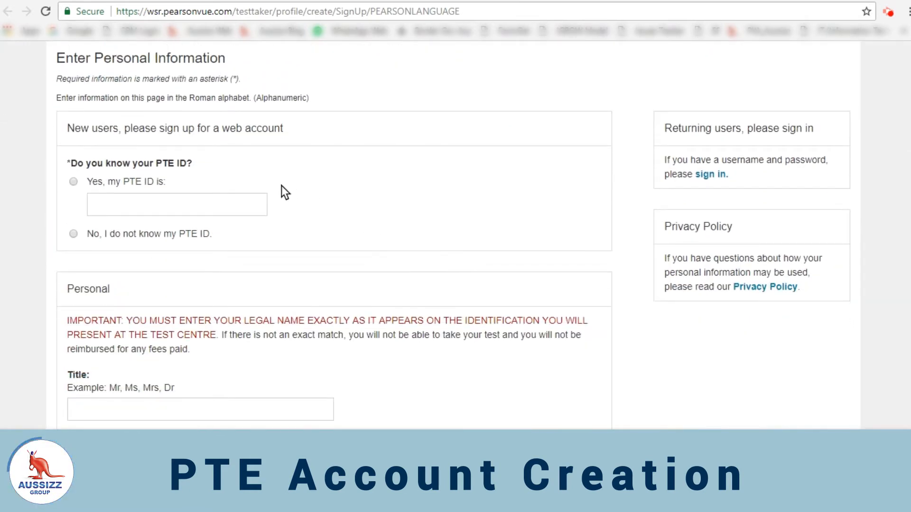
{"action": "mouse_move", "coordinate": [257, 195]}
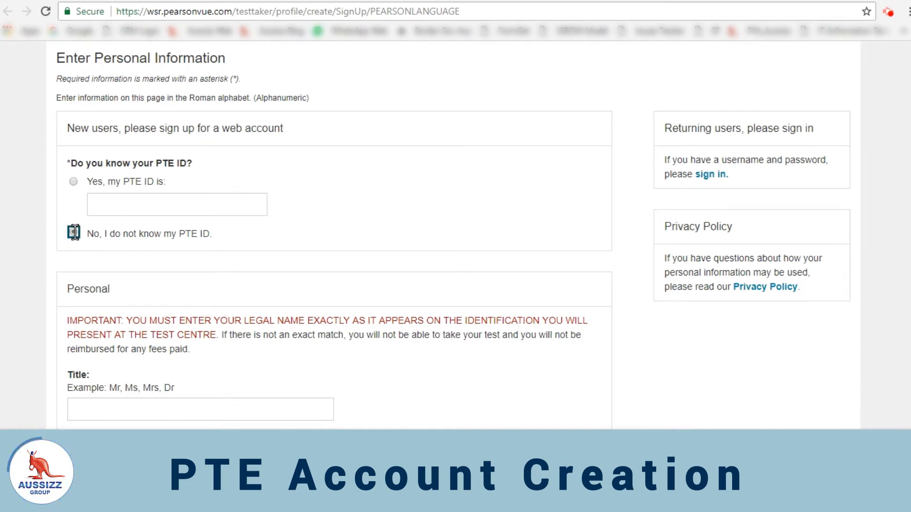
{"action": "scroll", "scroll_direction": "down", "scroll_amount": 3}
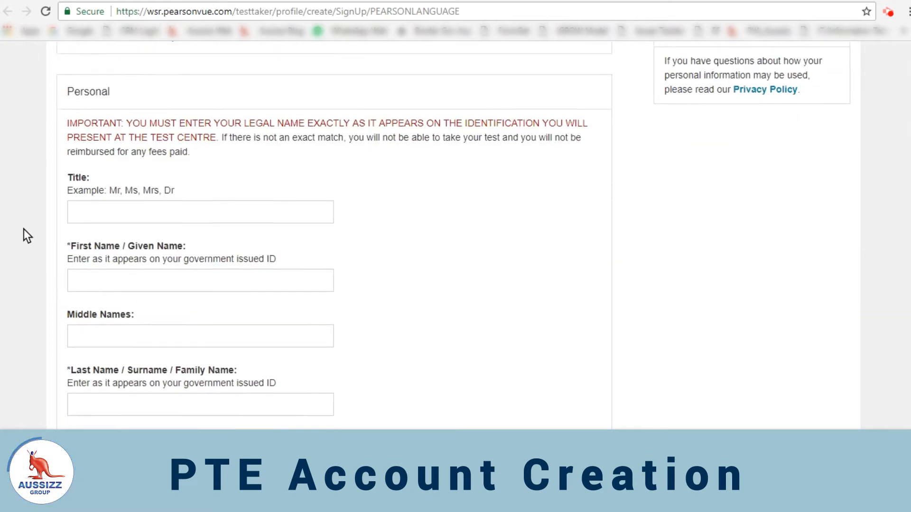
{"action": "scroll", "scroll_direction": "down", "scroll_amount": 3}
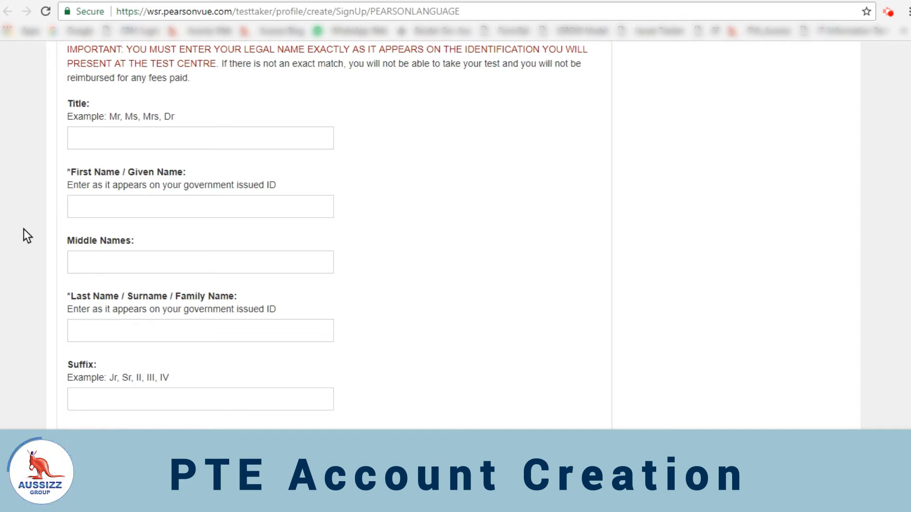
{"action": "mouse_move", "coordinate": [86, 176]}
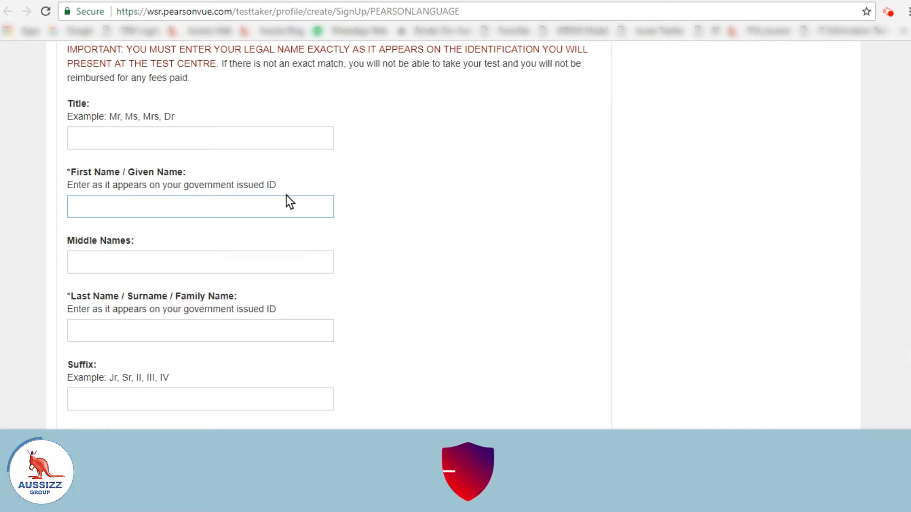
- Enter the first name Parth and move on to the last name field
{"action": "type", "text": "p"}
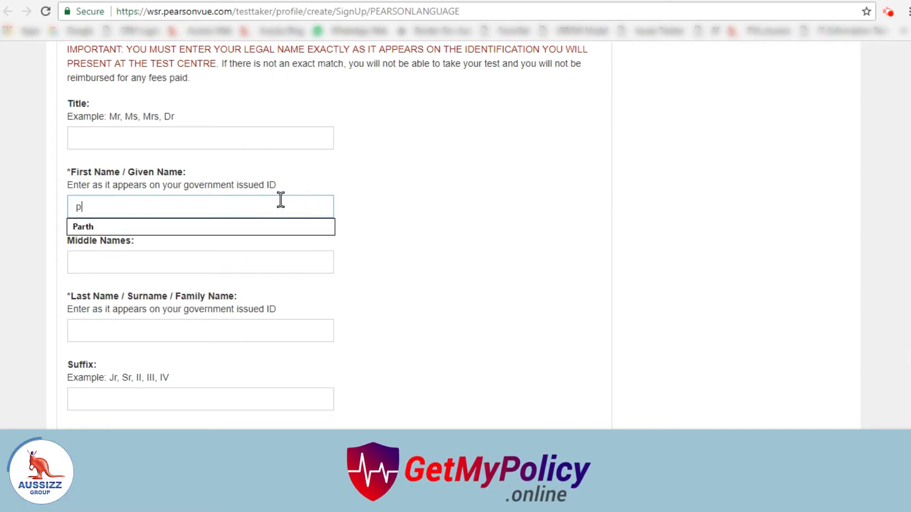
{"action": "type", "text": "arth"}
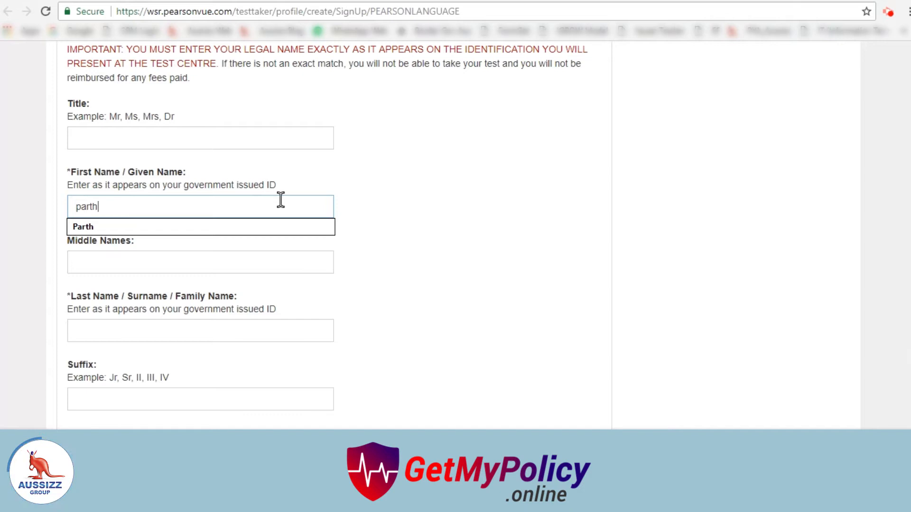
{"action": "left_click", "coordinate": [201, 227]}
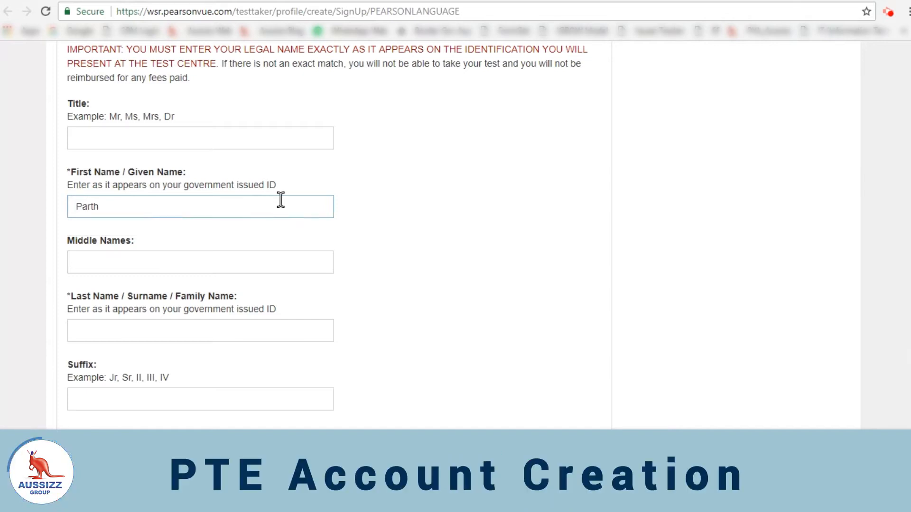
{"action": "left_click", "coordinate": [200, 262]}
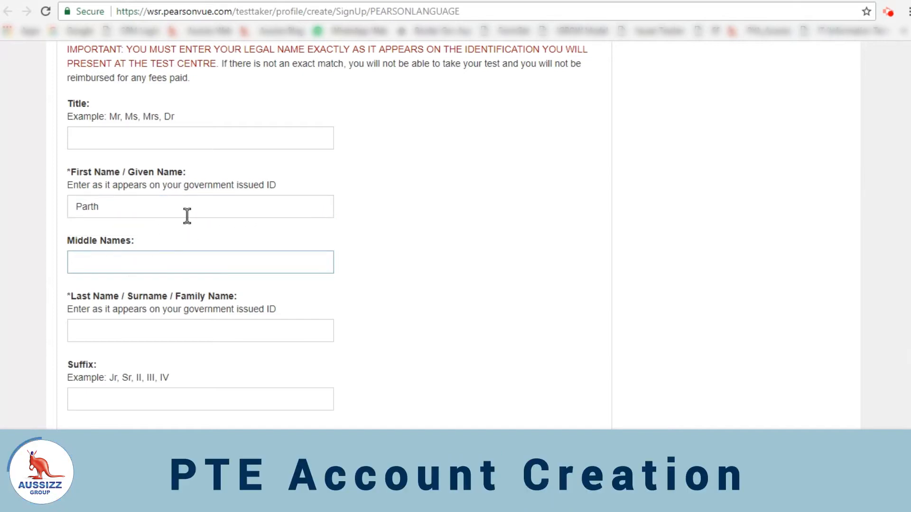
{"action": "left_click", "coordinate": [200, 206]}
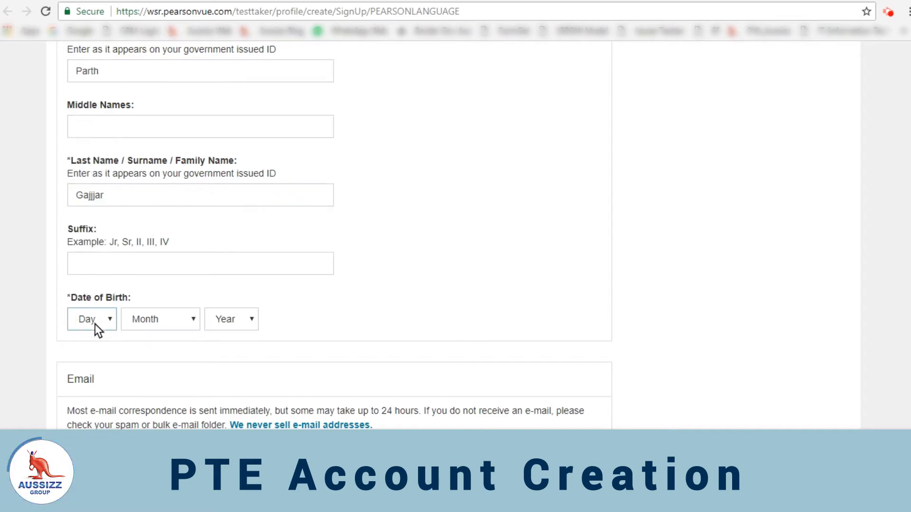
{"action": "left_click", "coordinate": [92, 319]}
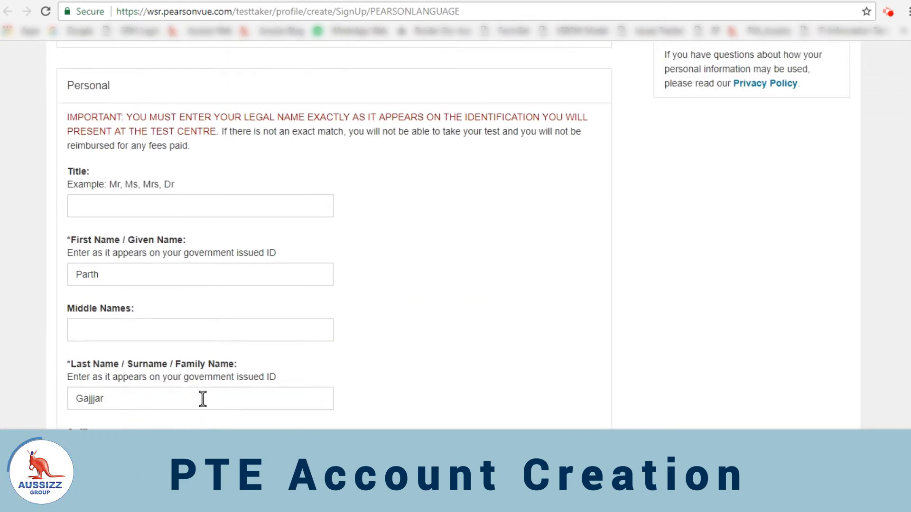
{"action": "scroll", "scroll_direction": "down", "scroll_amount": 3}
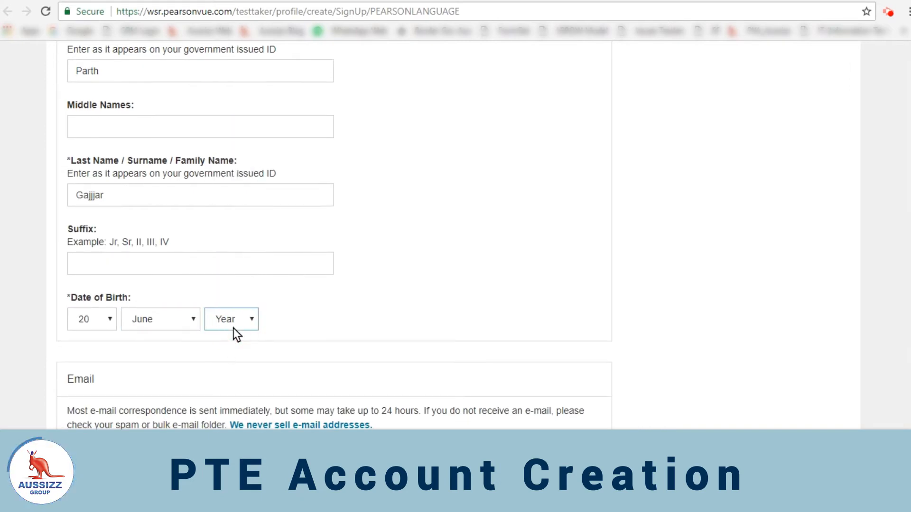
{"action": "left_click", "coordinate": [231, 319]}
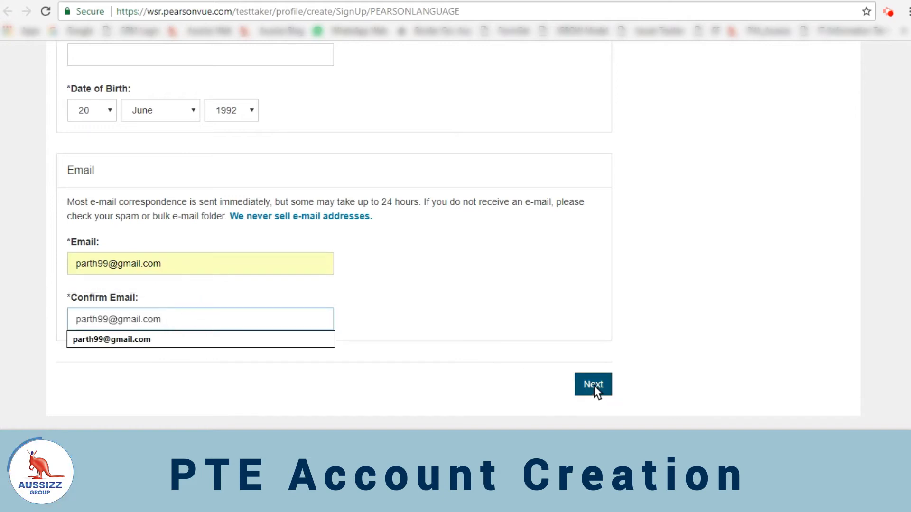
{"action": "left_click", "coordinate": [592, 384]}
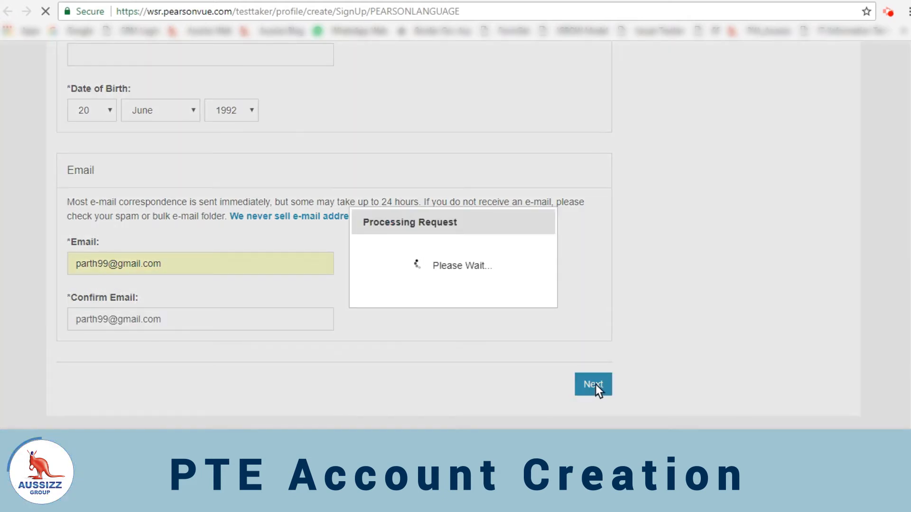
- Choose India as Country/Territory of Residence on the Step 2 contact form
{"action": "left_click", "coordinate": [592, 384]}
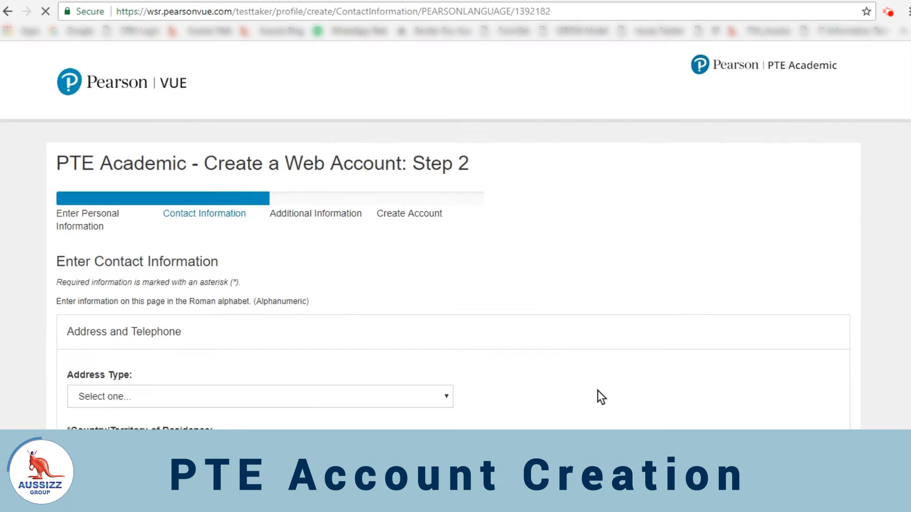
{"action": "scroll", "scroll_direction": "down", "scroll_amount": 3}
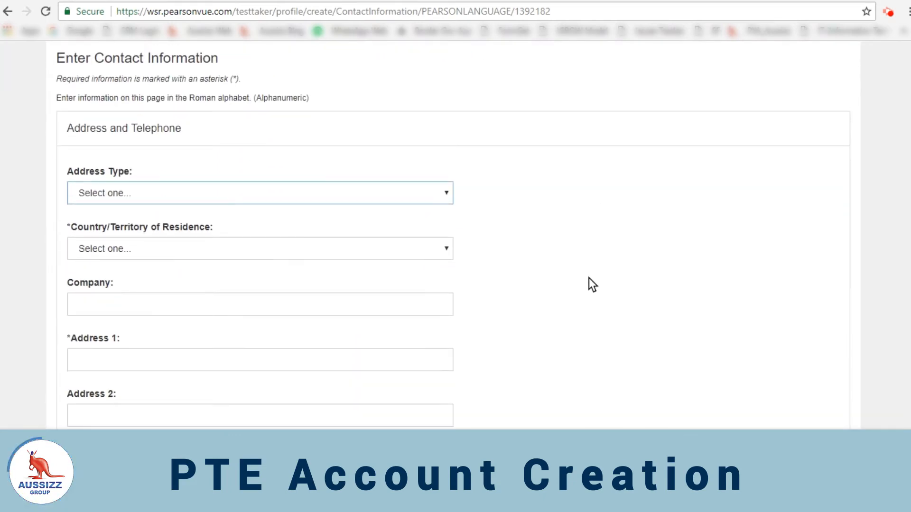
{"action": "mouse_move", "coordinate": [493, 198]}
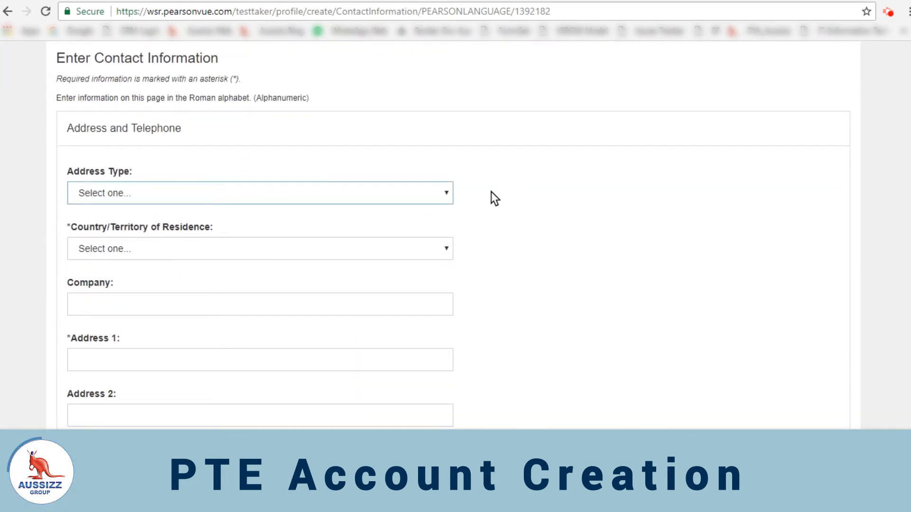
{"action": "scroll", "scroll_direction": "down", "scroll_amount": 3}
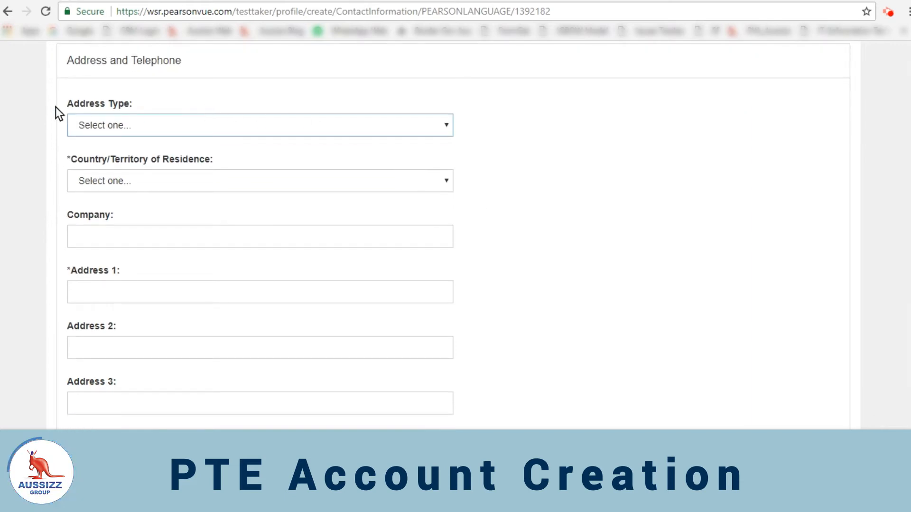
{"action": "mouse_move", "coordinate": [175, 181]}
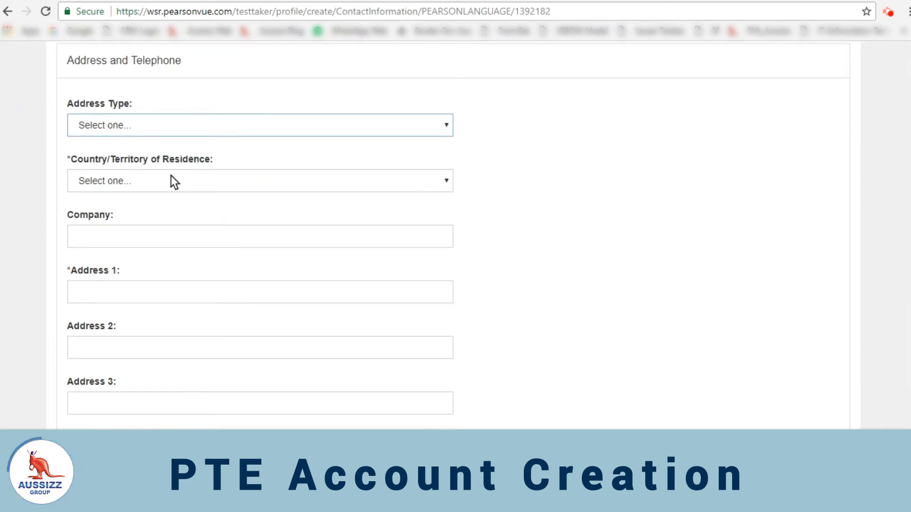
{"action": "left_click", "coordinate": [260, 181]}
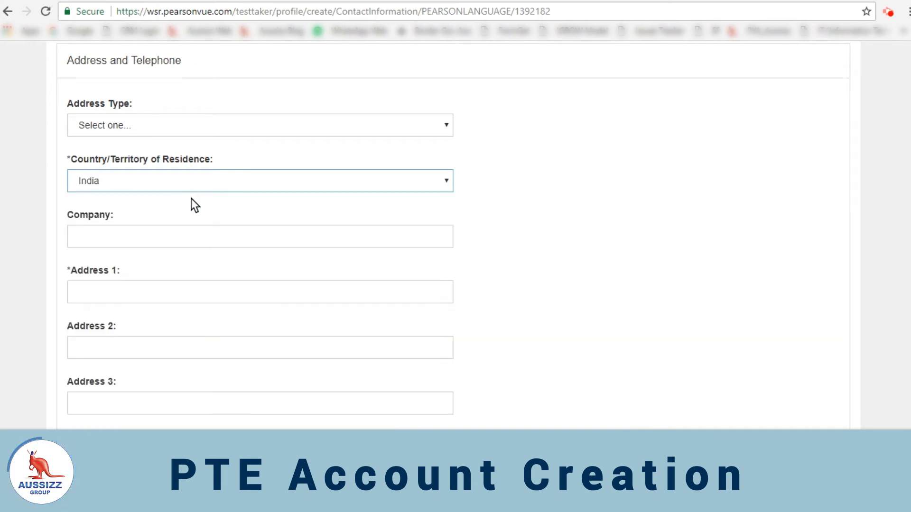
- Fill the Ahmedabad address, Gujarat, PIN and telephone from Chrome's saved autofill
{"action": "left_click", "coordinate": [260, 291]}
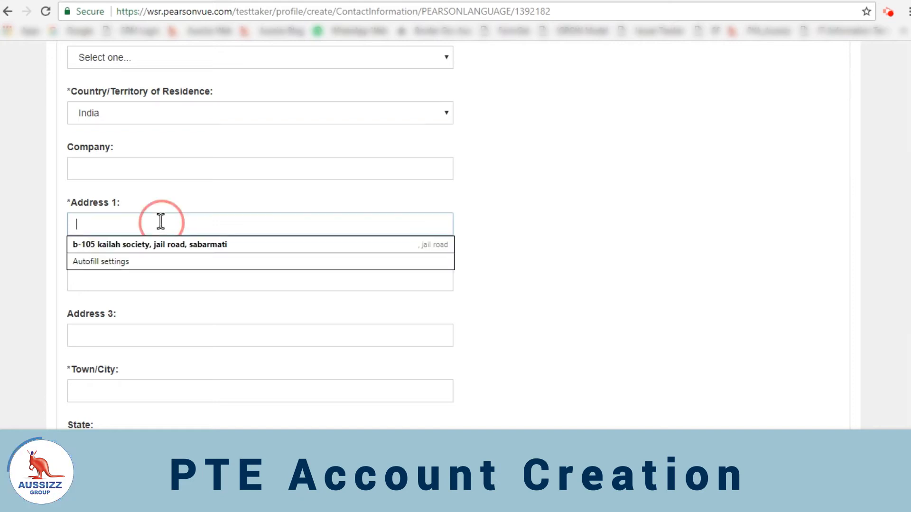
{"action": "left_click", "coordinate": [149, 244]}
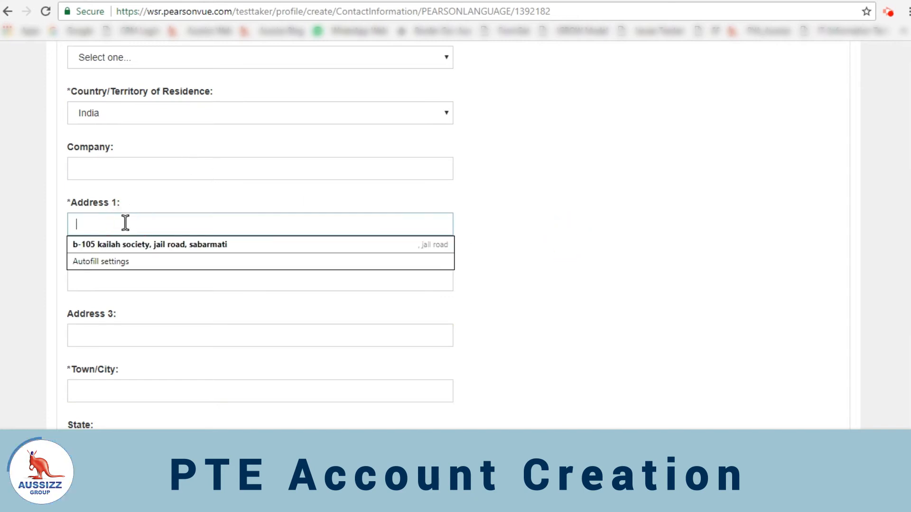
{"action": "left_click", "coordinate": [30, 286]}
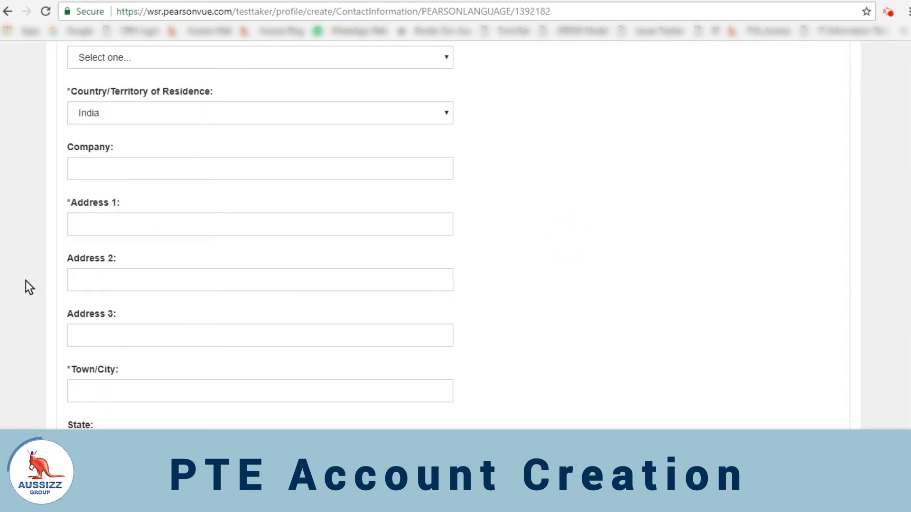
{"action": "left_click", "coordinate": [259, 224]}
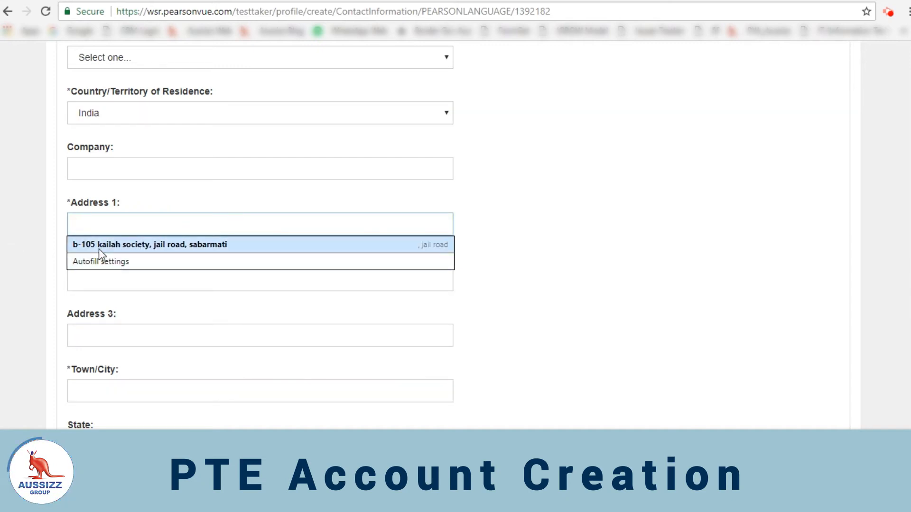
{"action": "left_click", "coordinate": [149, 243]}
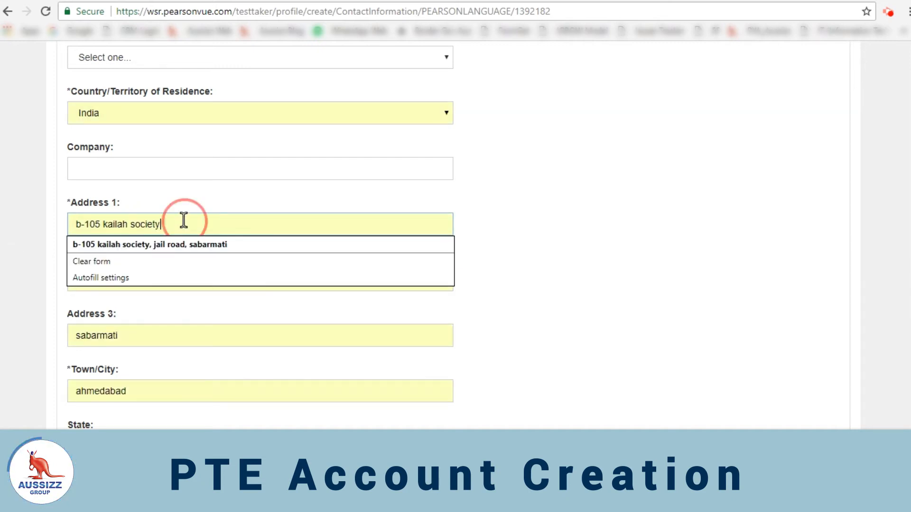
{"action": "left_click", "coordinate": [148, 244]}
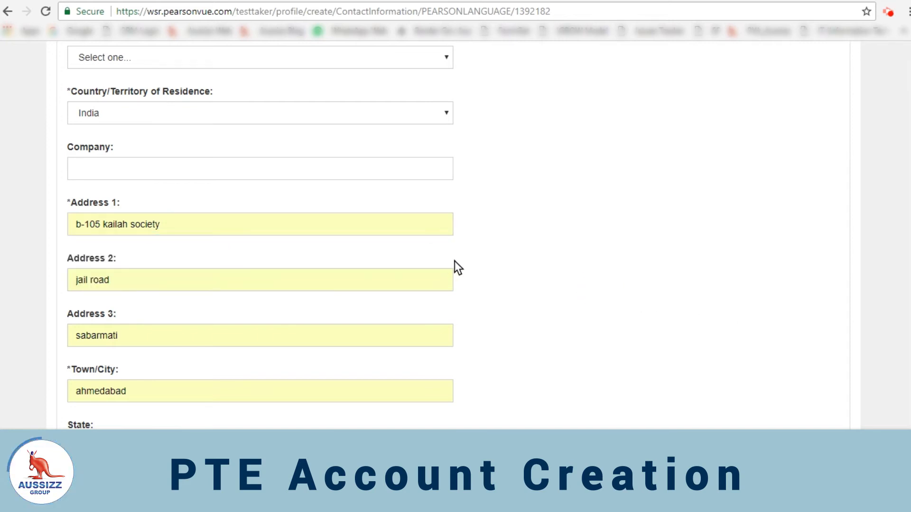
- Review the filled address and telephone fields and submit the contact information
{"action": "scroll", "scroll_direction": "down", "scroll_amount": 3}
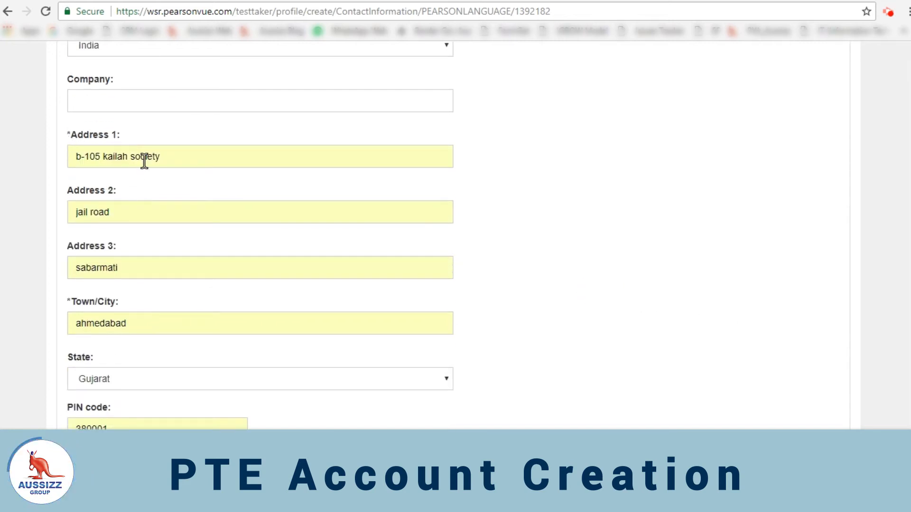
{"action": "mouse_move", "coordinate": [133, 221]}
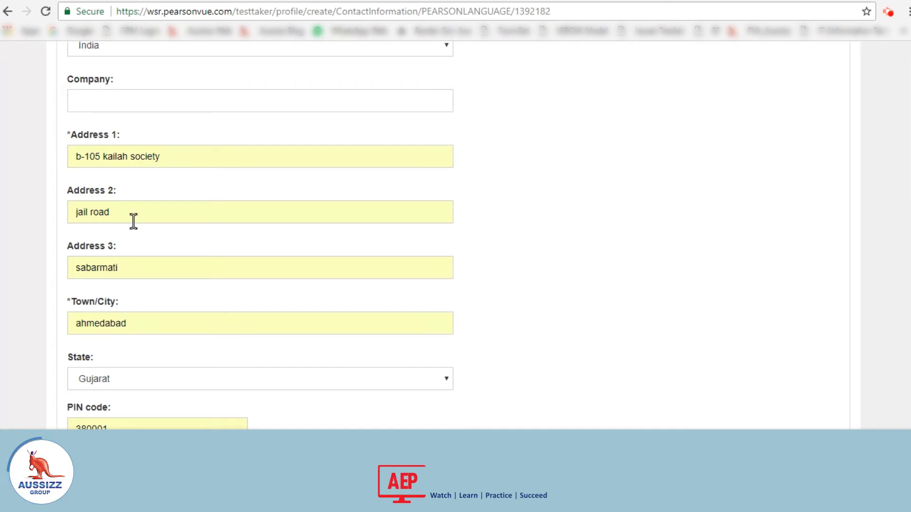
{"action": "scroll", "scroll_direction": "down", "scroll_amount": 3}
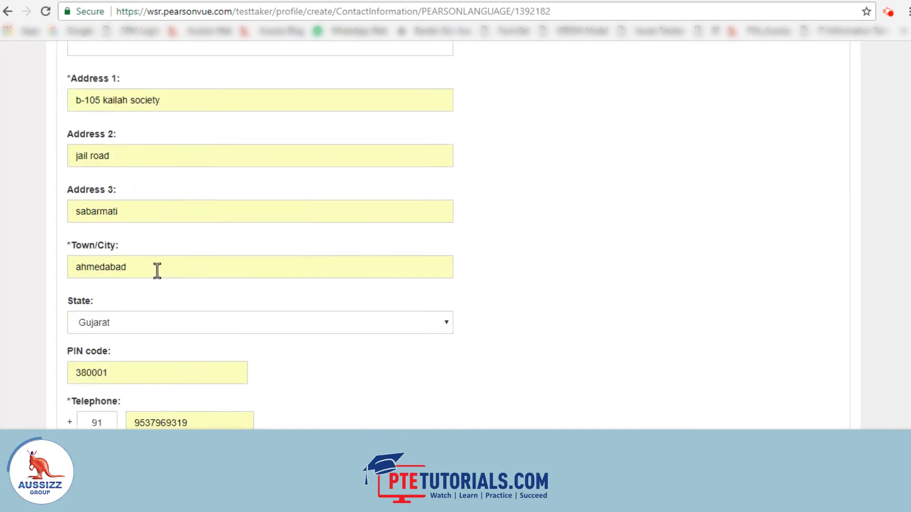
{"action": "left_click", "coordinate": [156, 267]}
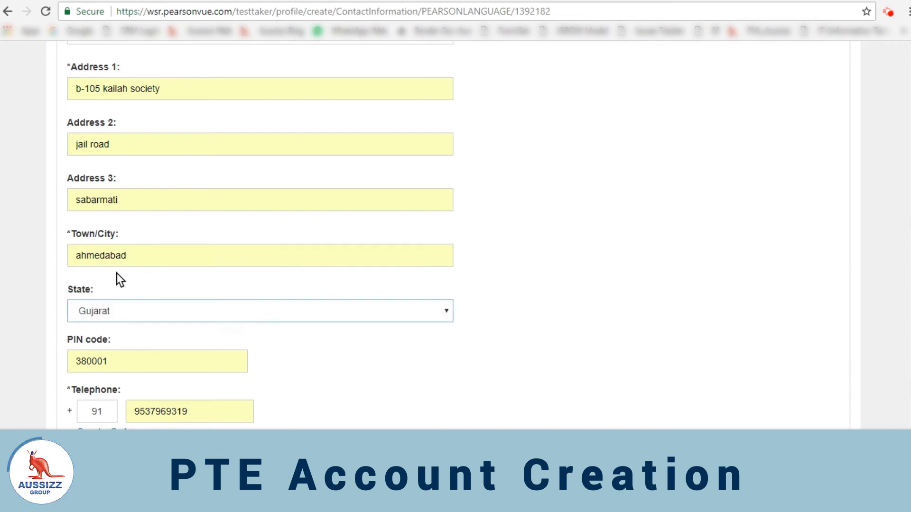
{"action": "scroll", "scroll_direction": "down", "scroll_amount": 3}
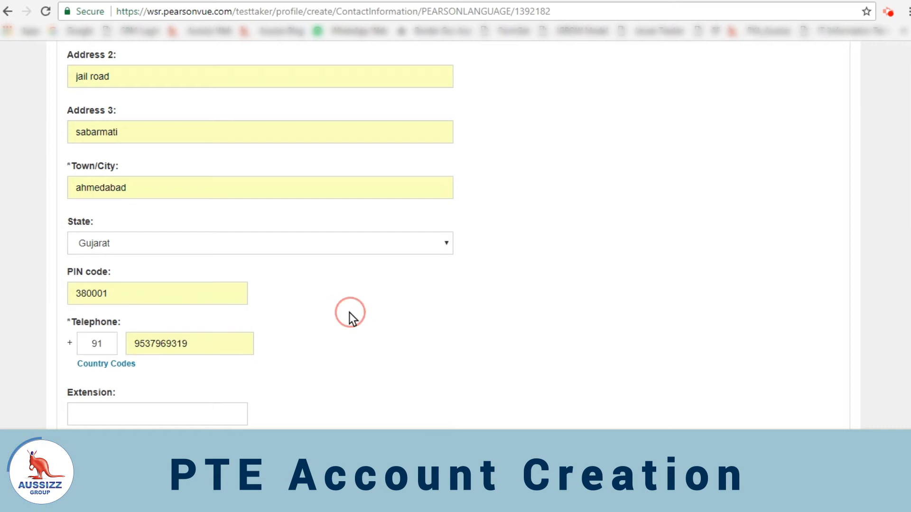
{"action": "scroll", "scroll_direction": "down", "scroll_amount": 3}
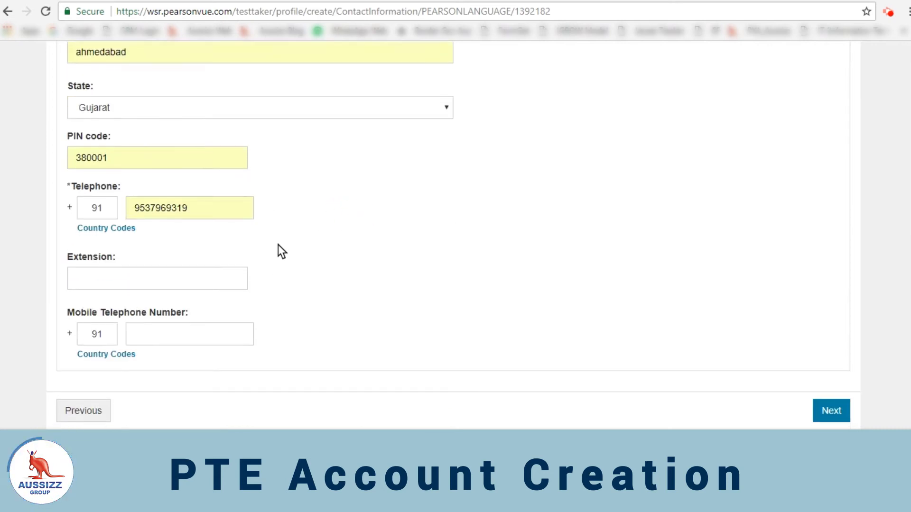
{"action": "mouse_move", "coordinate": [240, 208]}
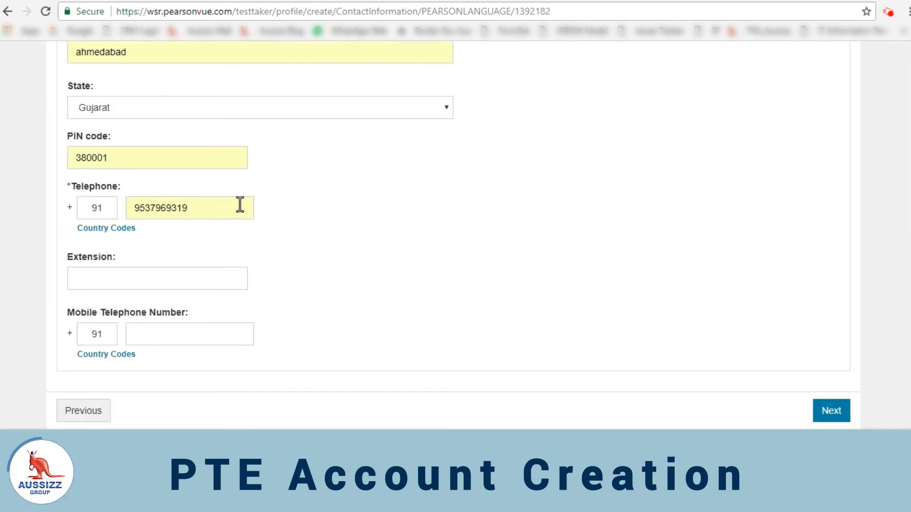
{"action": "mouse_move", "coordinate": [232, 266]}
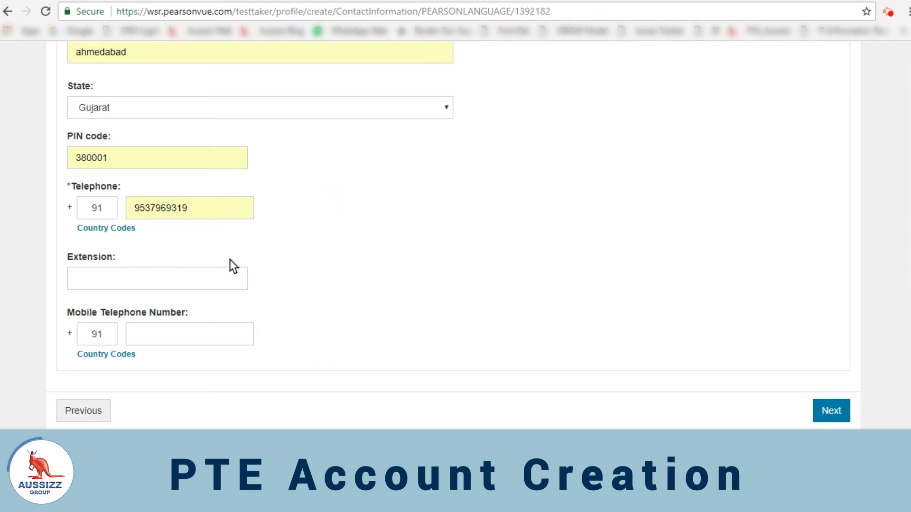
{"action": "mouse_move", "coordinate": [187, 326]}
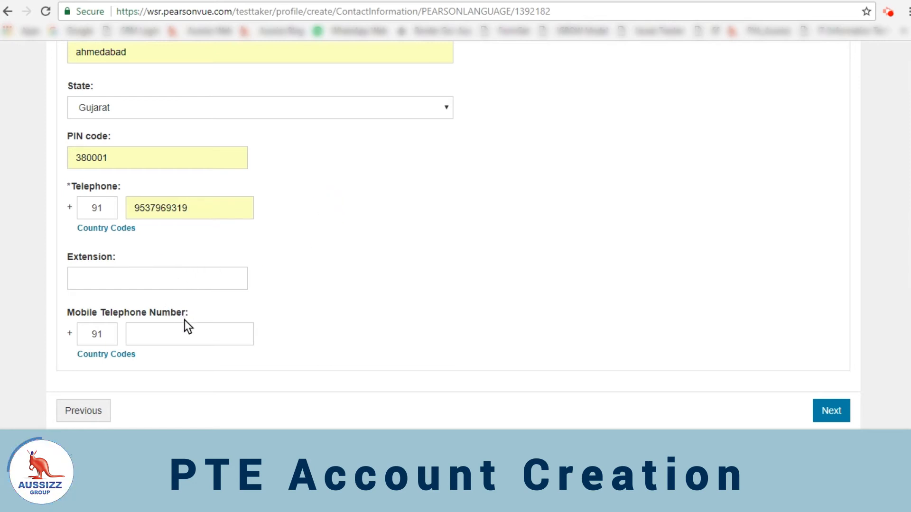
{"action": "mouse_move", "coordinate": [325, 243]}
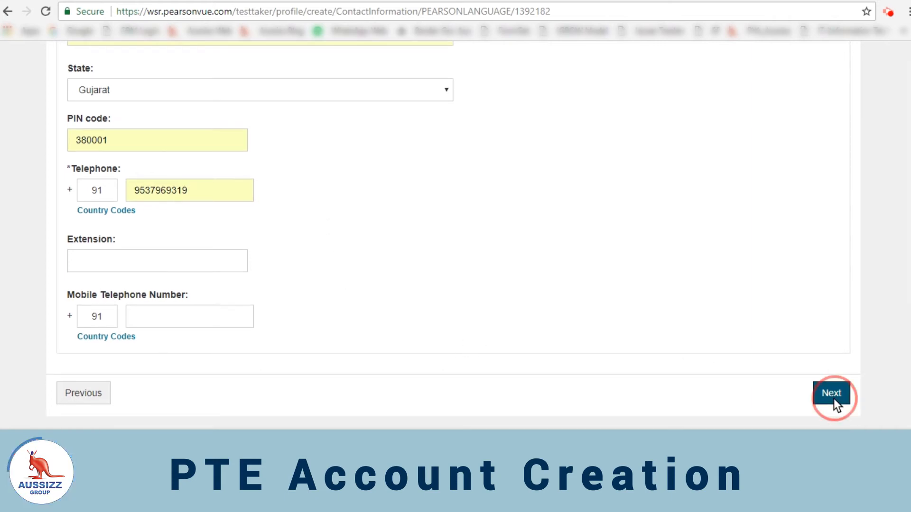
{"action": "left_click", "coordinate": [831, 393]}
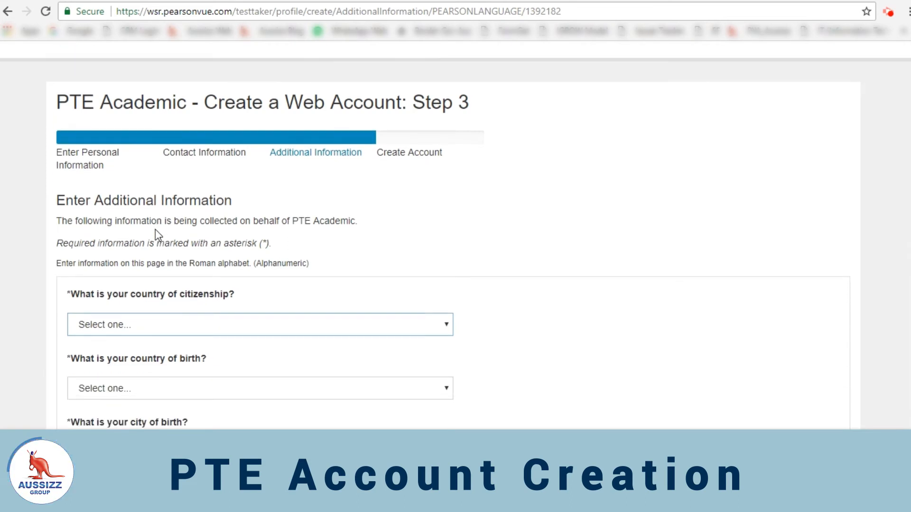
- Set citizenship and birth country to India with Ahmedabad as city of birth
{"action": "scroll", "scroll_direction": "up", "scroll_amount": 3}
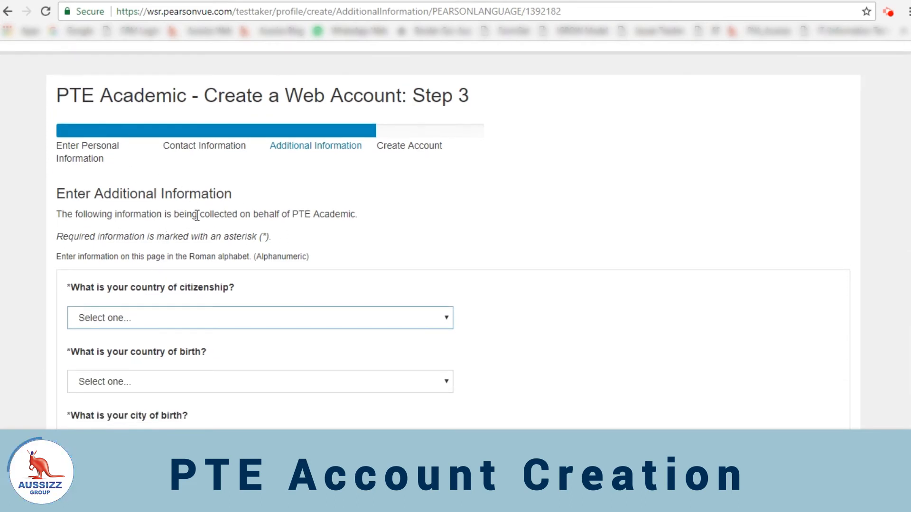
{"action": "scroll", "scroll_direction": "down", "scroll_amount": 3}
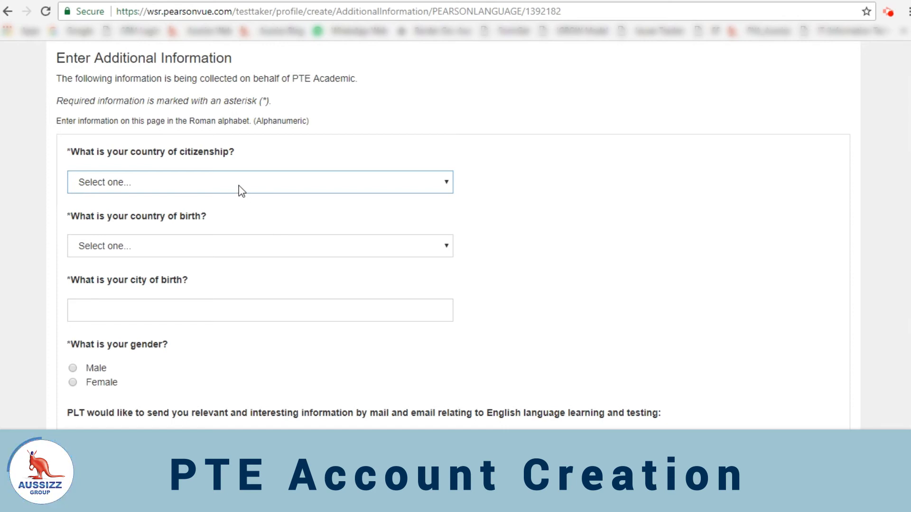
{"action": "left_click", "coordinate": [259, 182]}
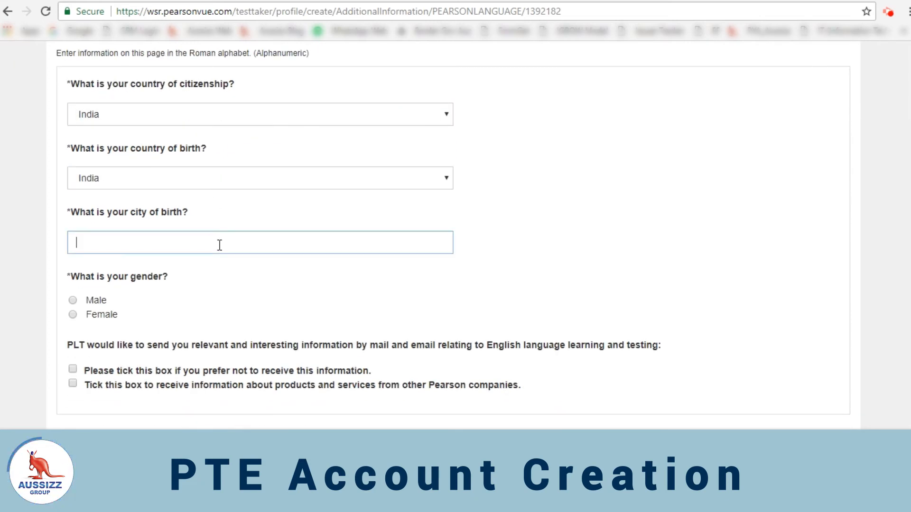
{"action": "type", "text": "Ahem"}
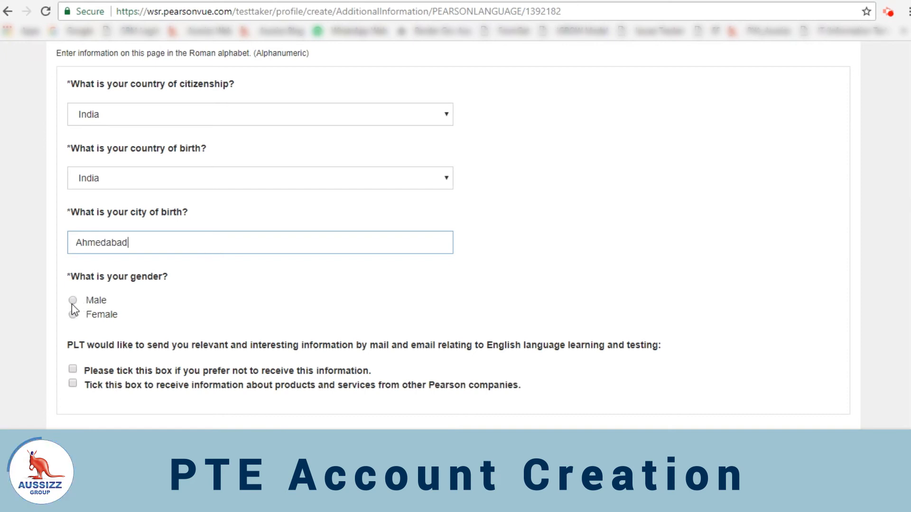
- Select Male, opt in to other Pearson companies' information and submit Step 3
{"action": "left_click", "coordinate": [72, 300]}
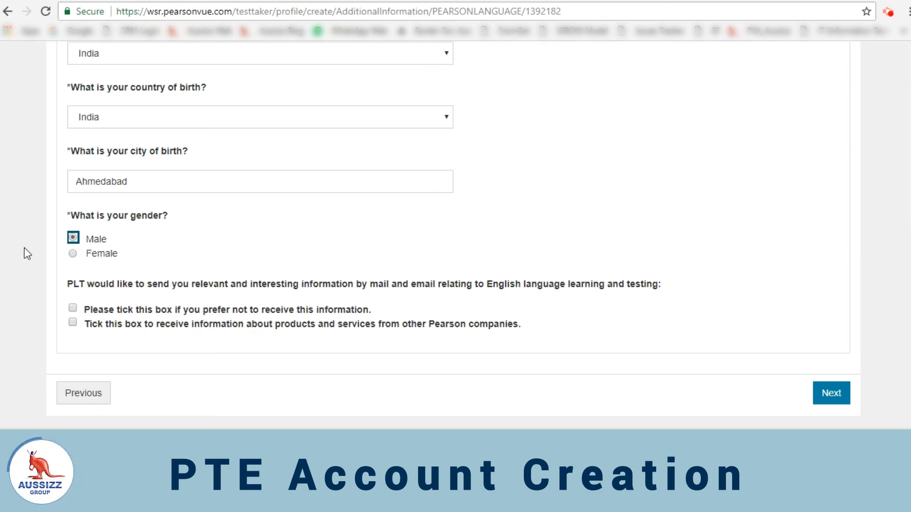
{"action": "left_click", "coordinate": [73, 322]}
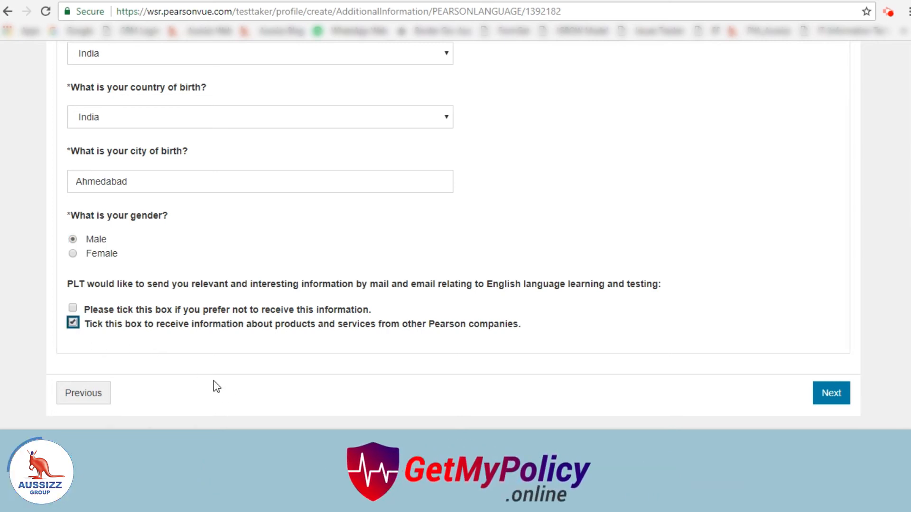
{"action": "mouse_move", "coordinate": [308, 376]}
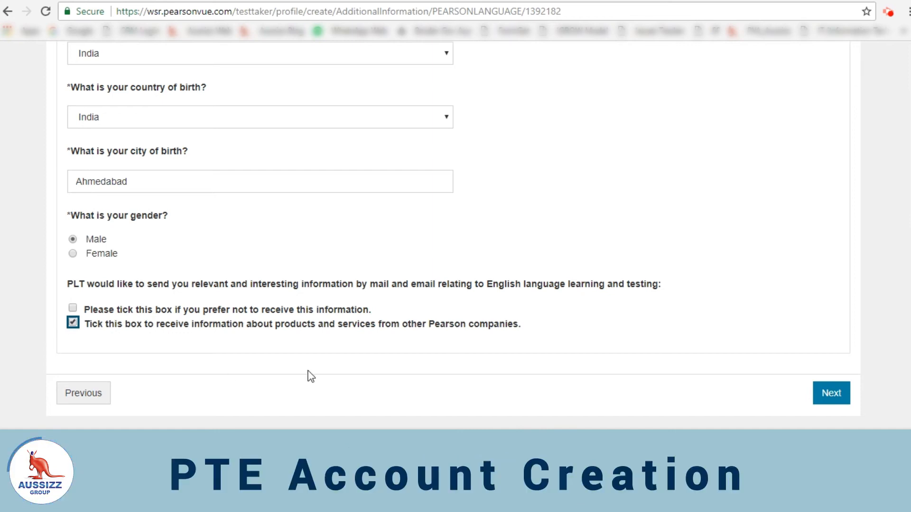
{"action": "mouse_move", "coordinate": [781, 355]}
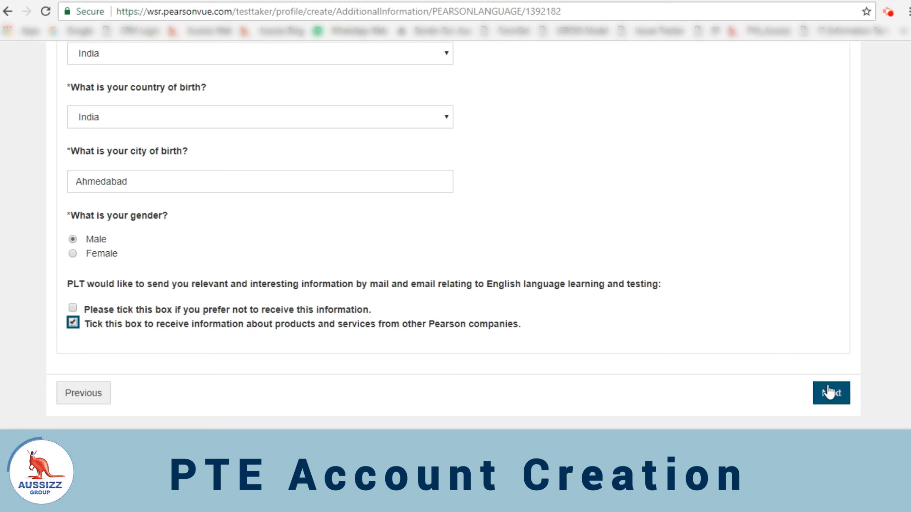
{"action": "mouse_move", "coordinate": [739, 403]}
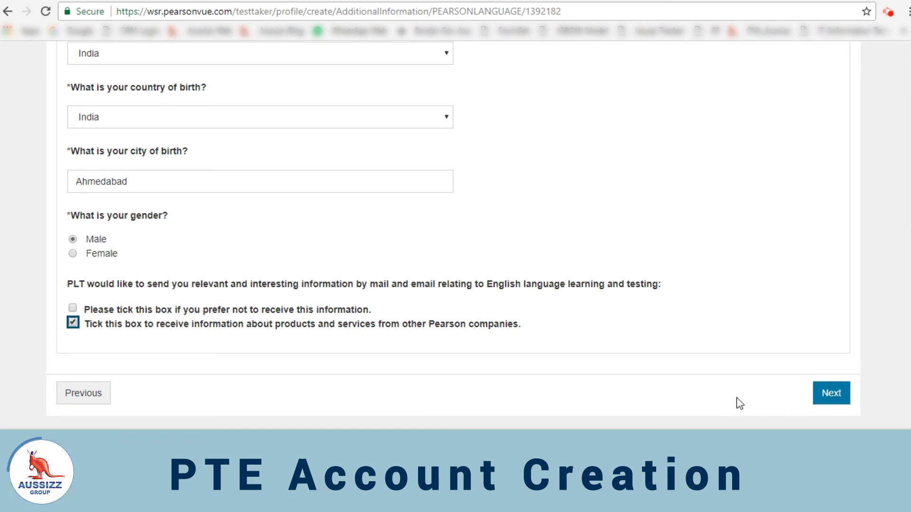
{"action": "mouse_move", "coordinate": [761, 391]}
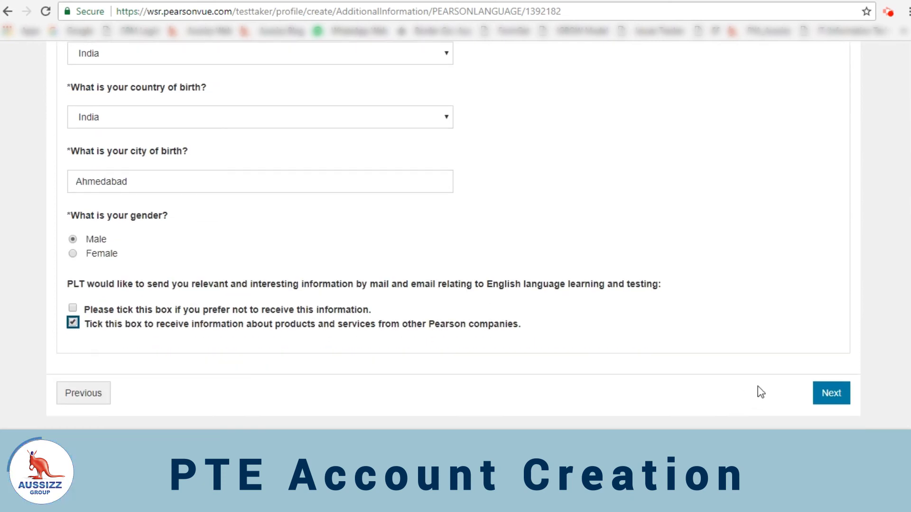
{"action": "left_click", "coordinate": [831, 393]}
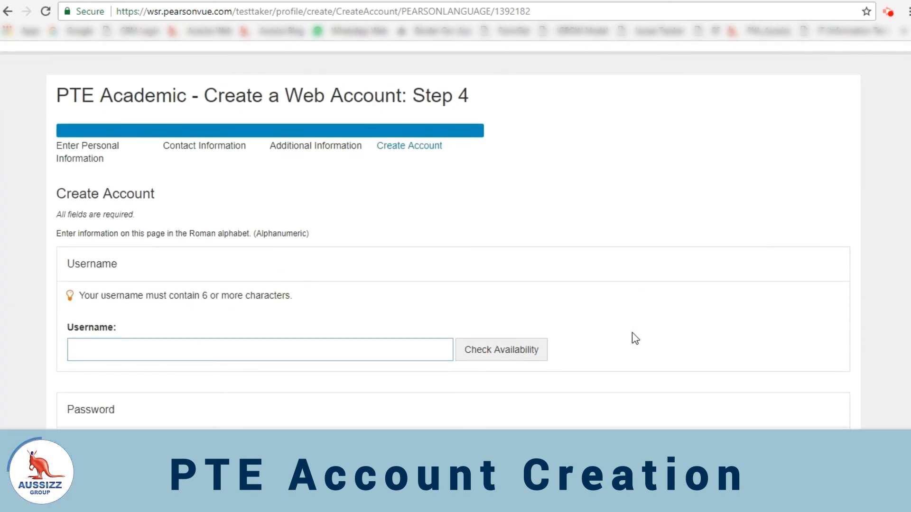
{"action": "scroll", "scroll_direction": "down", "scroll_amount": 3}
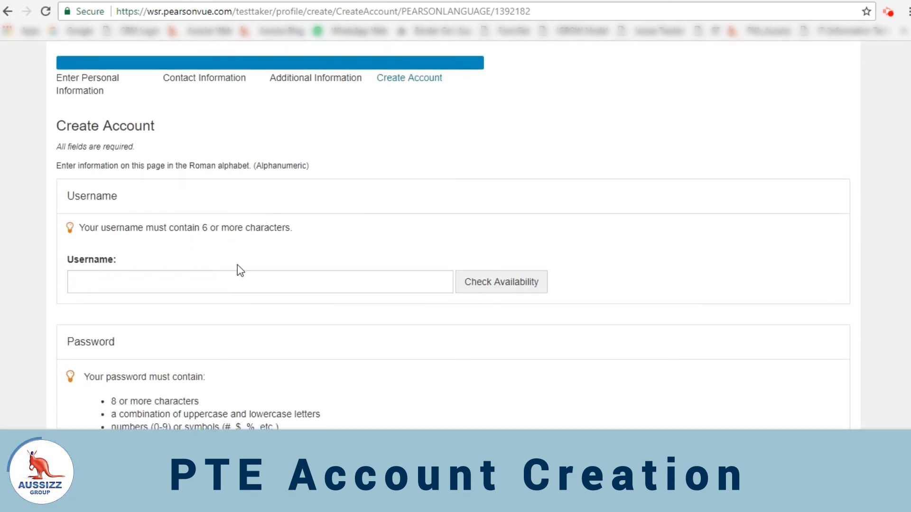
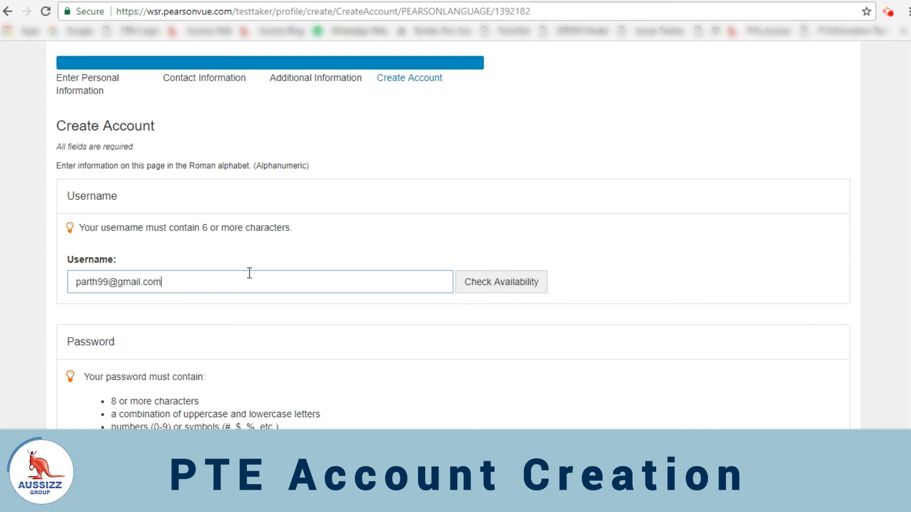
{"action": "scroll", "scroll_direction": "down", "scroll_amount": 3}
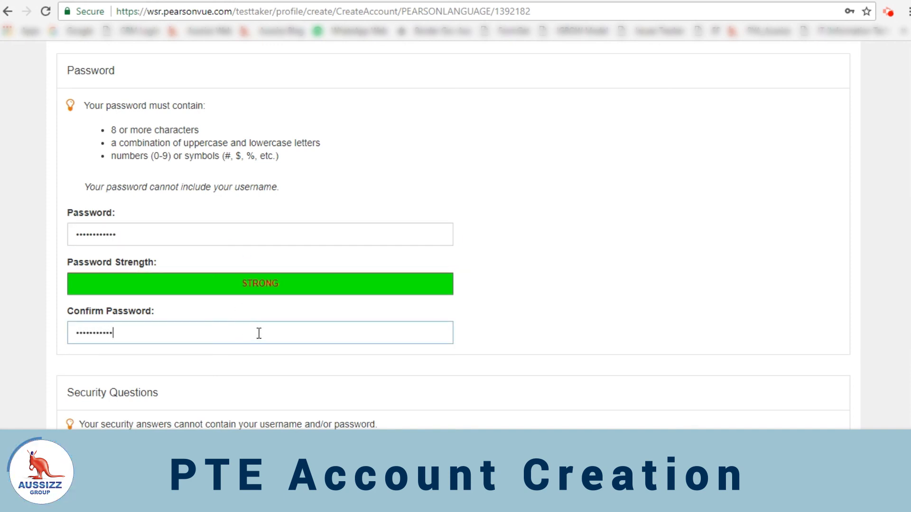
{"action": "scroll", "scroll_direction": "down", "scroll_amount": 3}
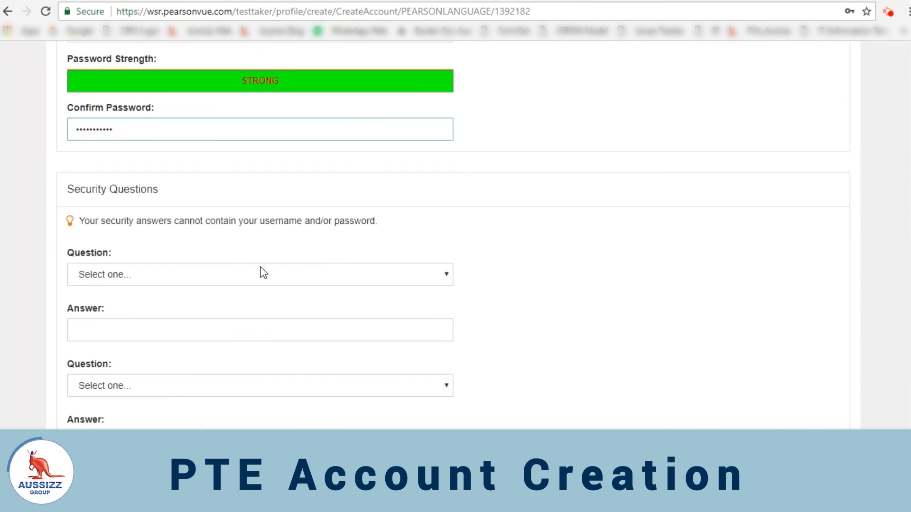
{"action": "left_click", "coordinate": [260, 275]}
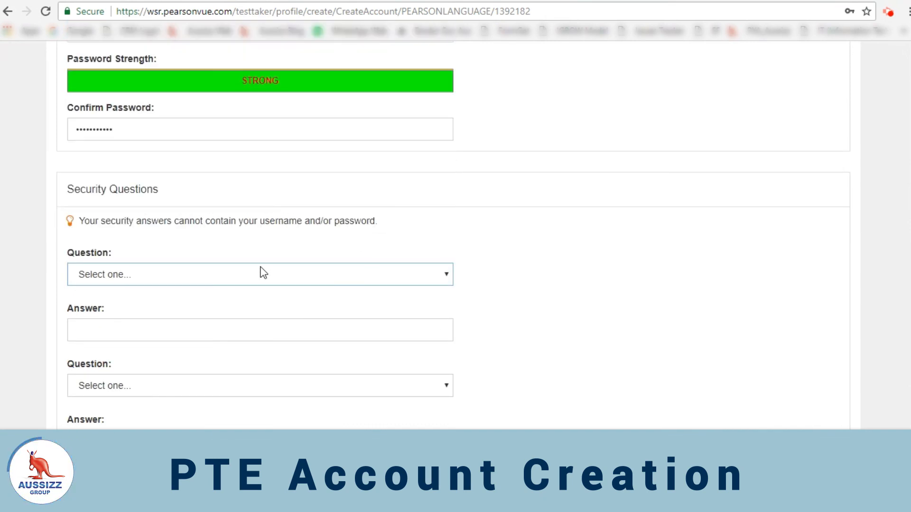
{"action": "left_click", "coordinate": [260, 274]}
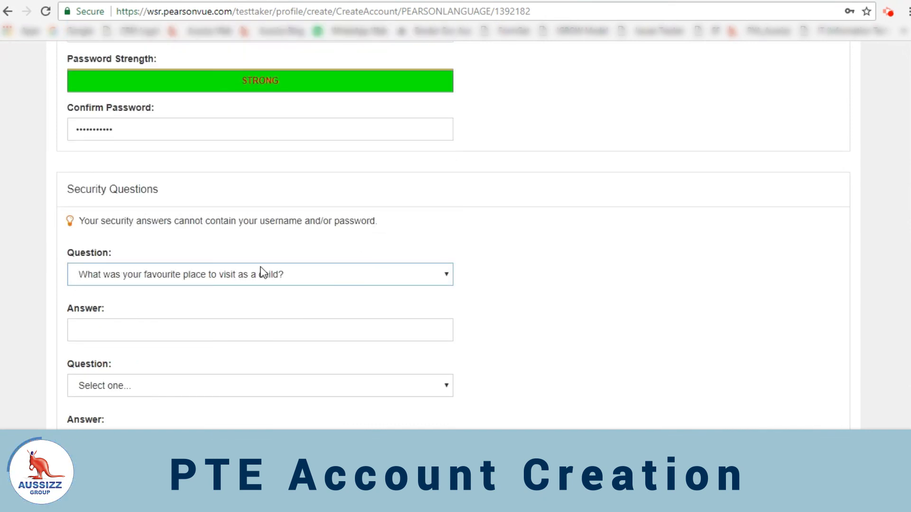
{"action": "left_click", "coordinate": [260, 331]}
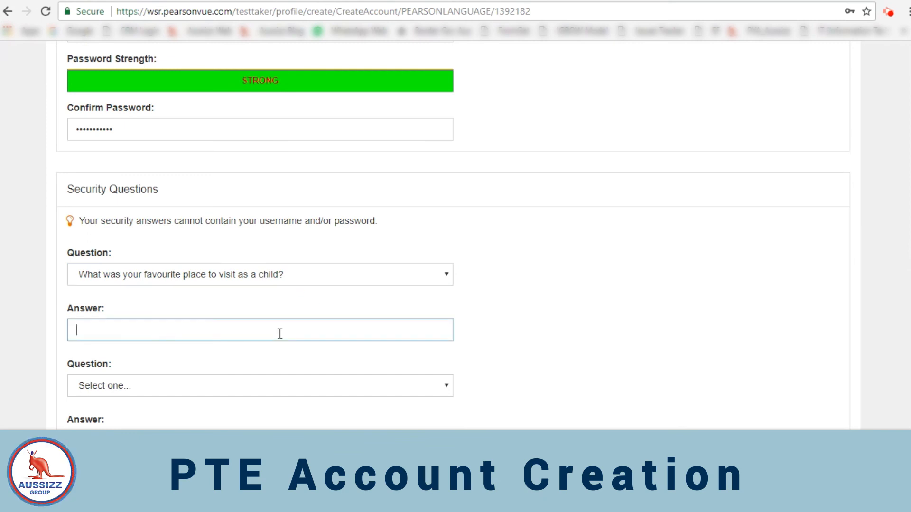
{"action": "type", "text": "ahemda"}
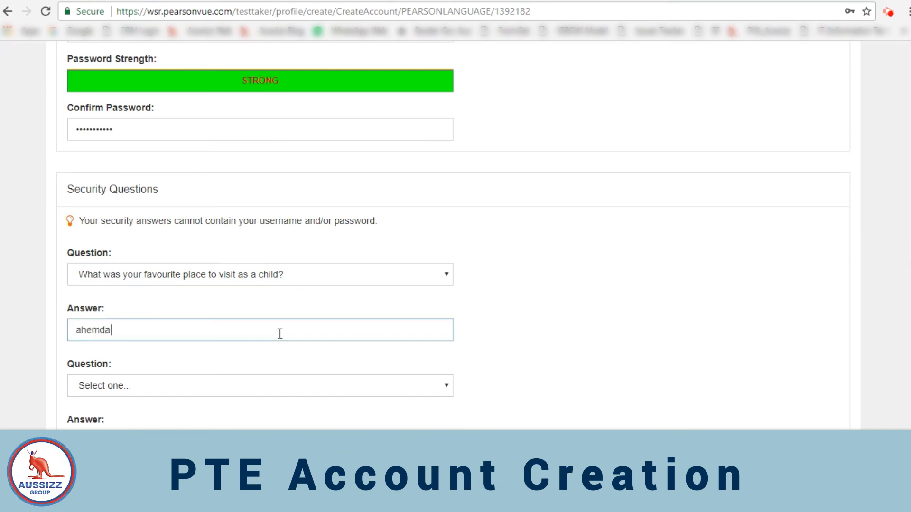
{"action": "key", "text": "Backspace"}
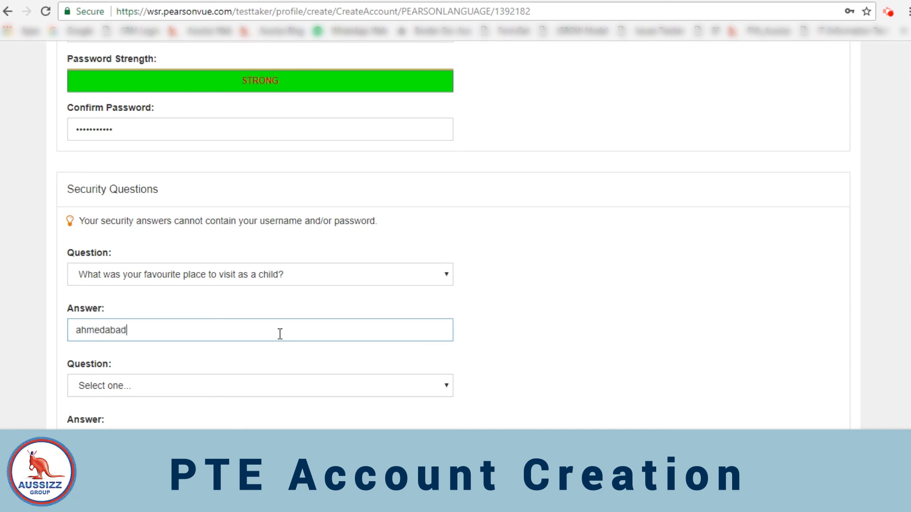
{"action": "scroll", "scroll_direction": "down", "scroll_amount": 3}
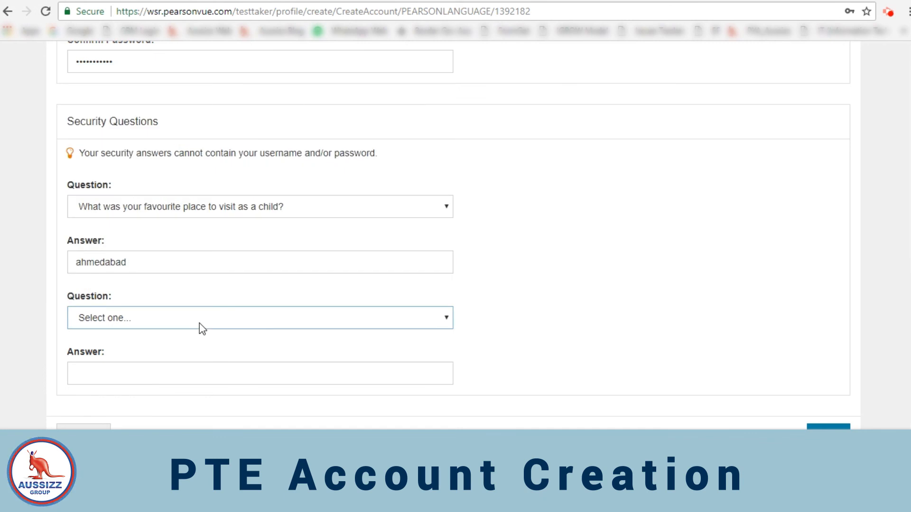
{"action": "left_click", "coordinate": [260, 318]}
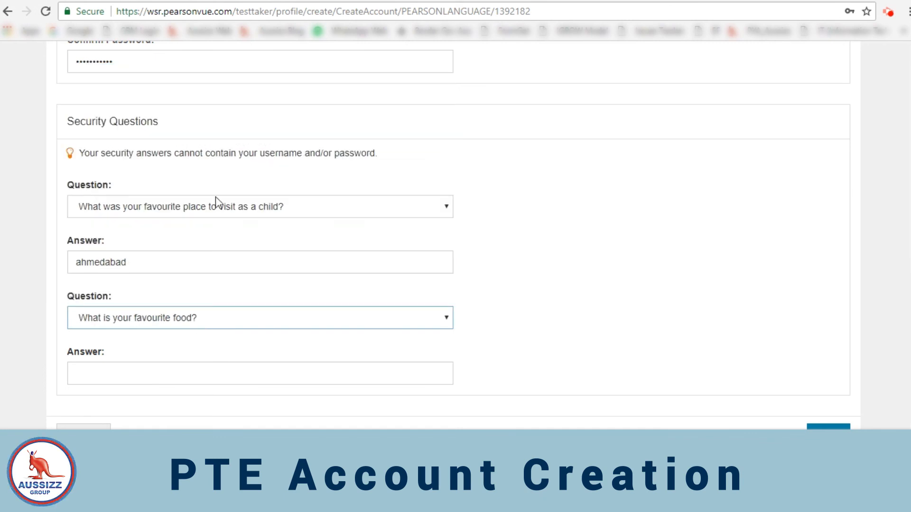
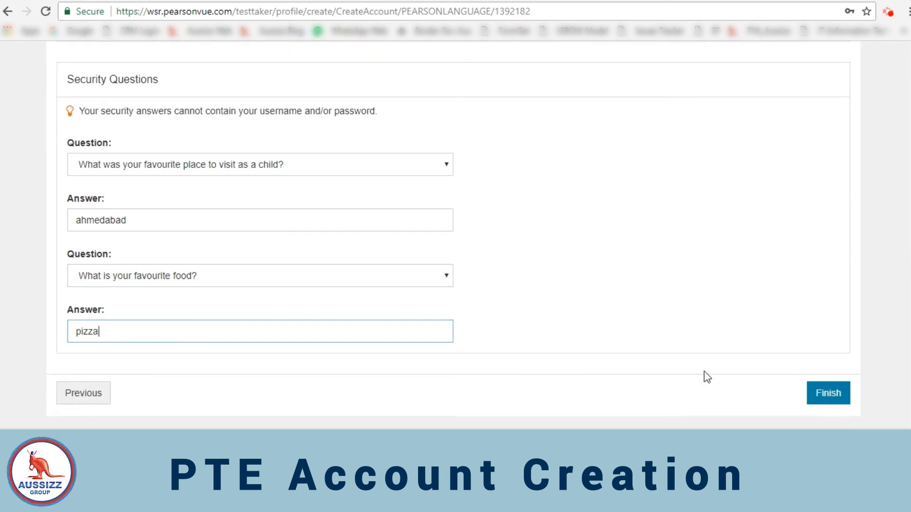
{"action": "left_click", "coordinate": [827, 393]}
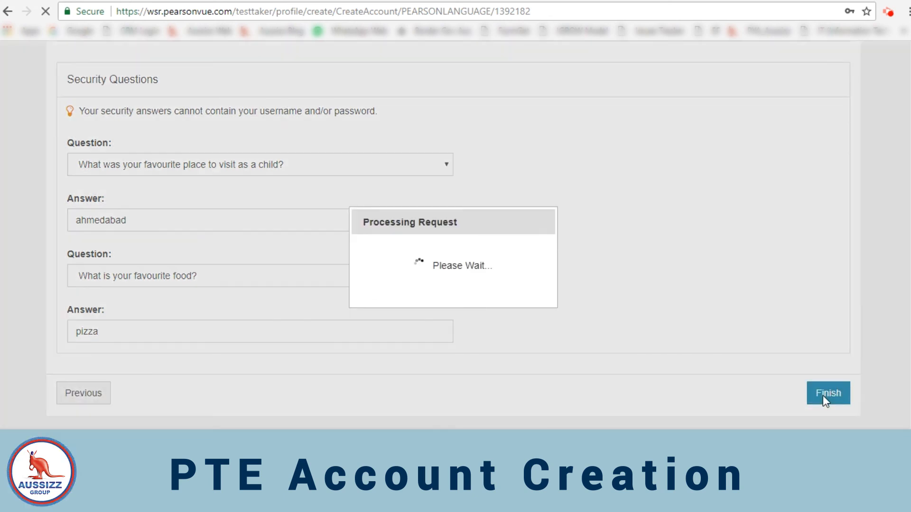
- Review the Home dashboard's success message and My Account links after the profile is created
{"action": "left_click", "coordinate": [827, 393]}
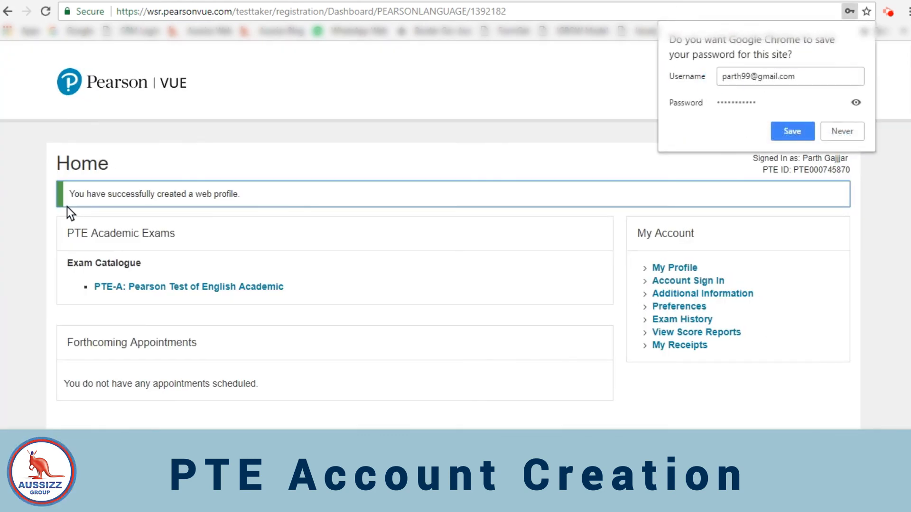
{"action": "mouse_move", "coordinate": [75, 203]}
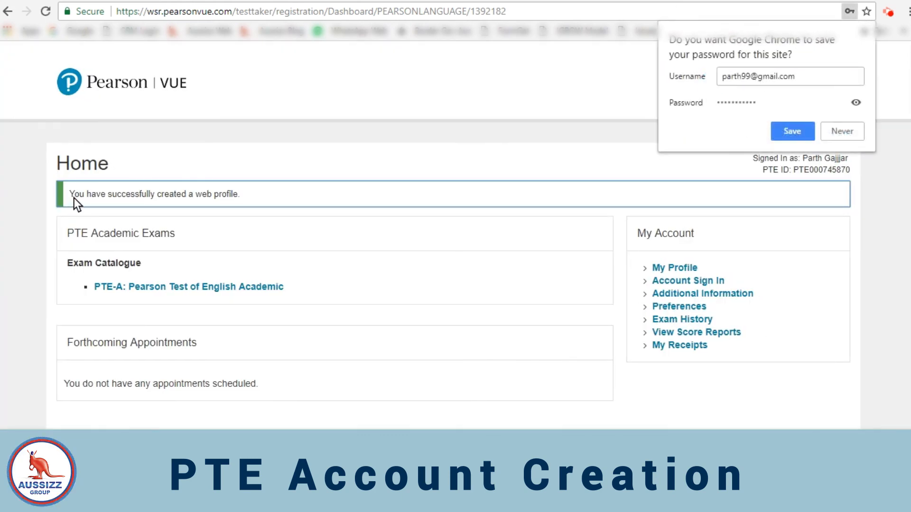
{"action": "mouse_move", "coordinate": [243, 201]}
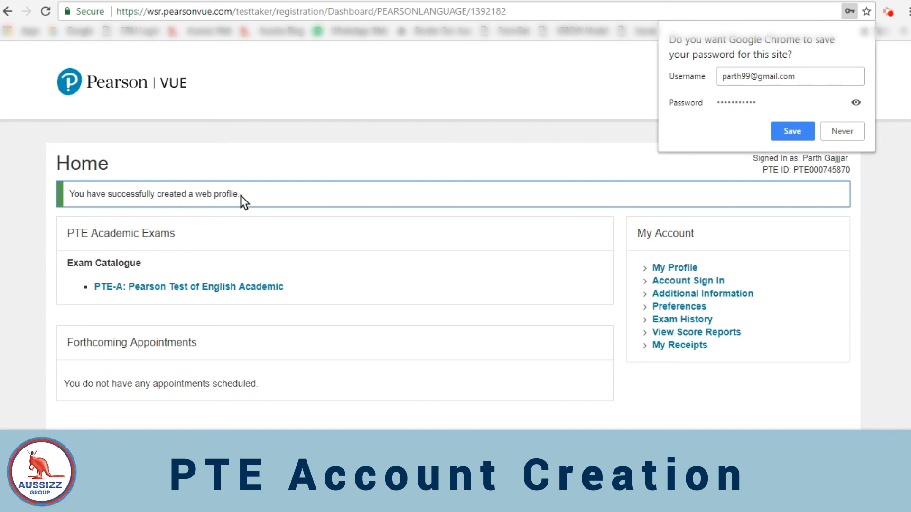
{"action": "mouse_move", "coordinate": [448, 219]}
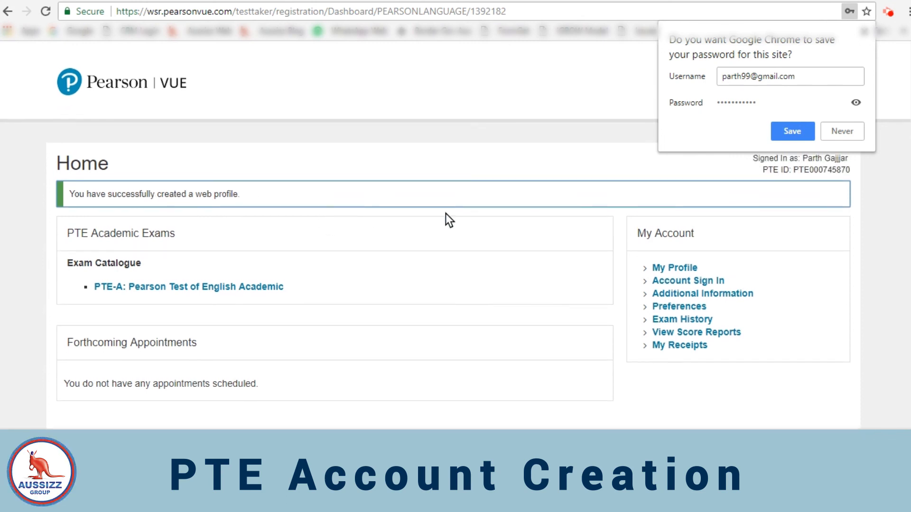
{"action": "mouse_move", "coordinate": [768, 183]}
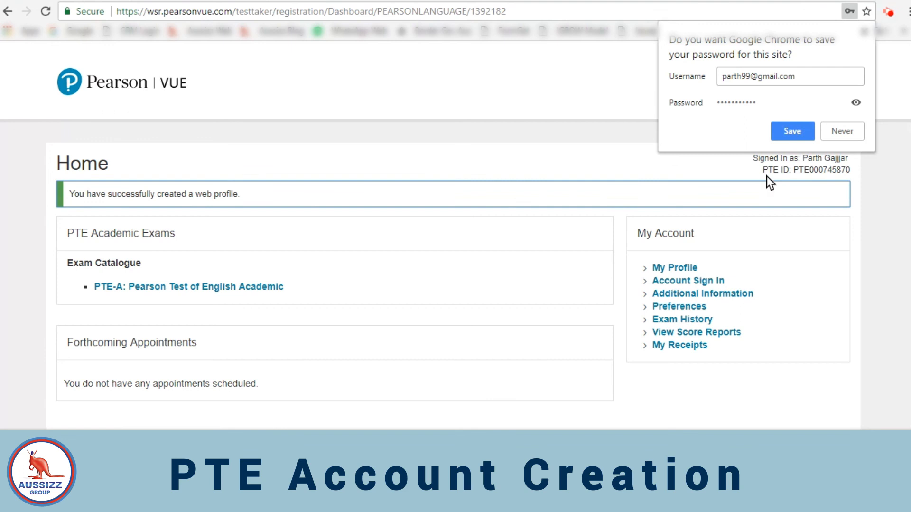
{"action": "mouse_move", "coordinate": [674, 267]}
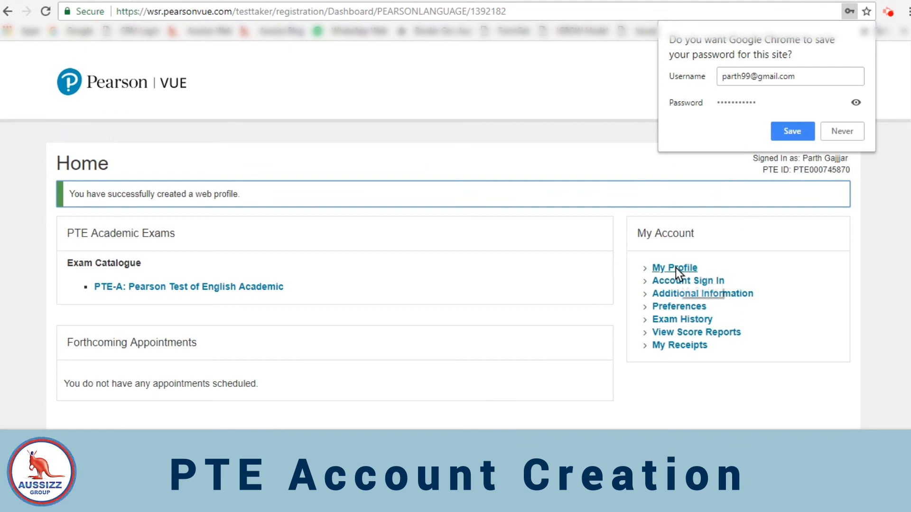
{"action": "mouse_move", "coordinate": [679, 306]}
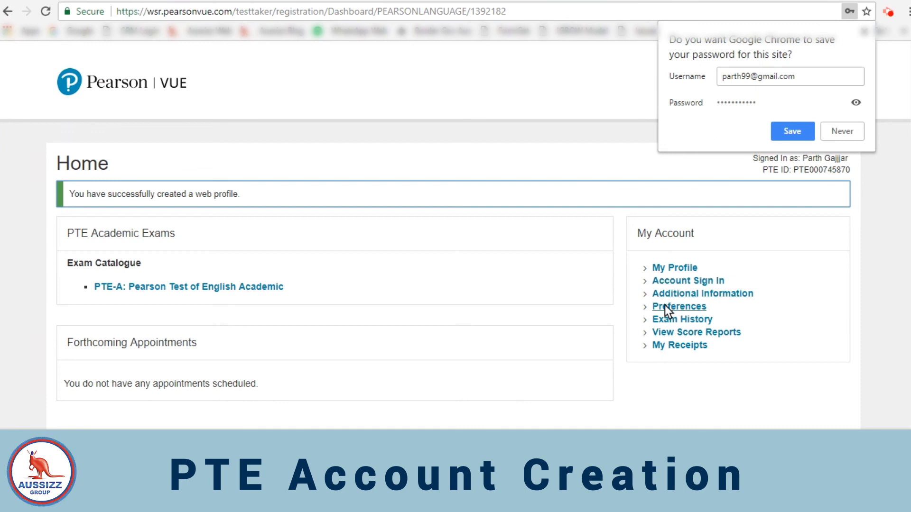
{"action": "mouse_move", "coordinate": [680, 332]}
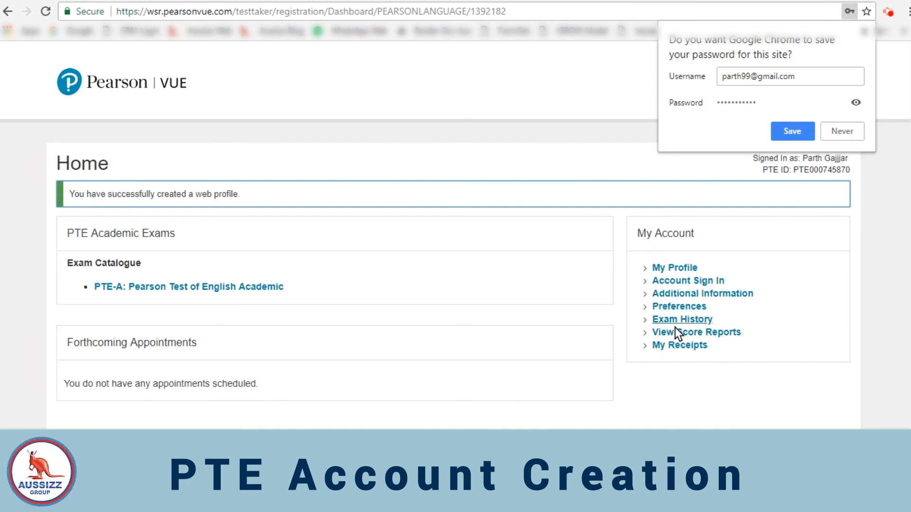
{"action": "scroll", "scroll_direction": "up", "scroll_amount": 3}
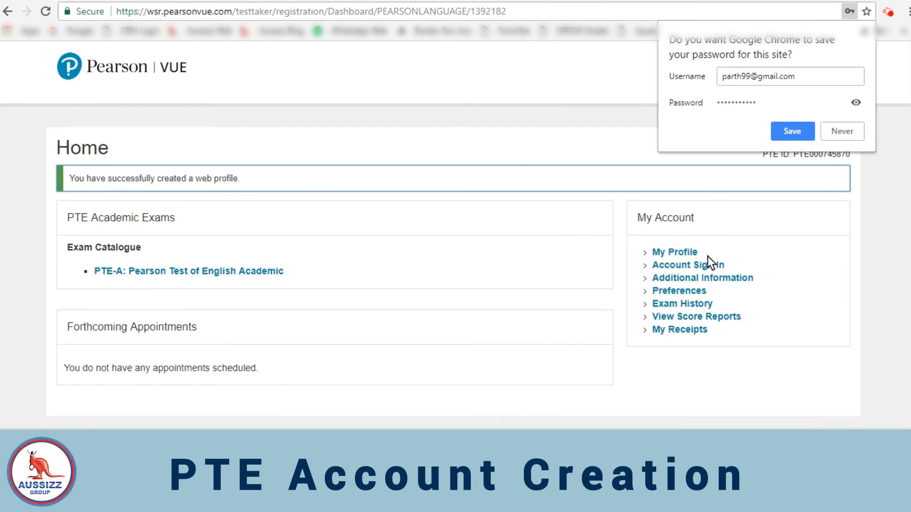